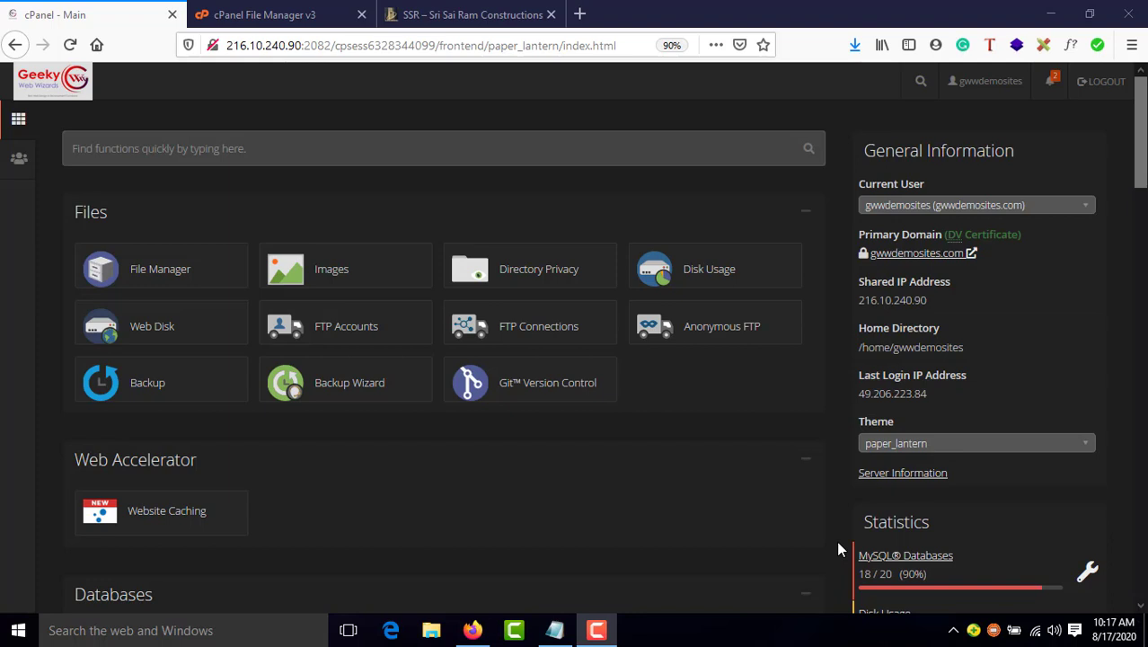
mouse_move(449, 64)
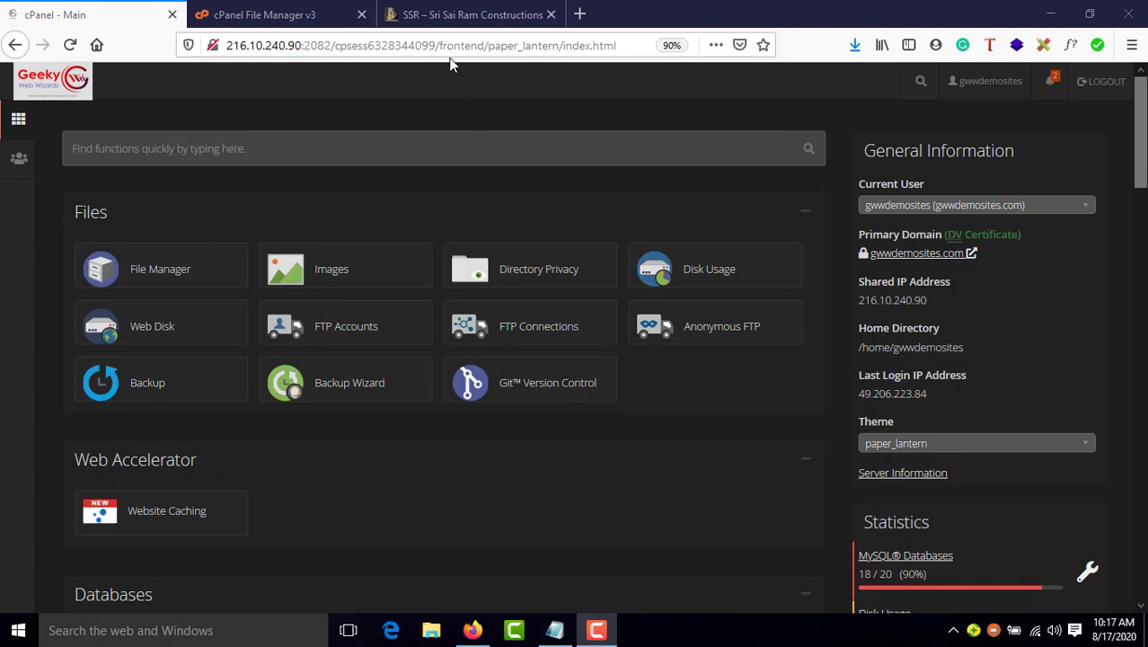
Check the live website loads, then return to the cPanel home page.
click(467, 14)
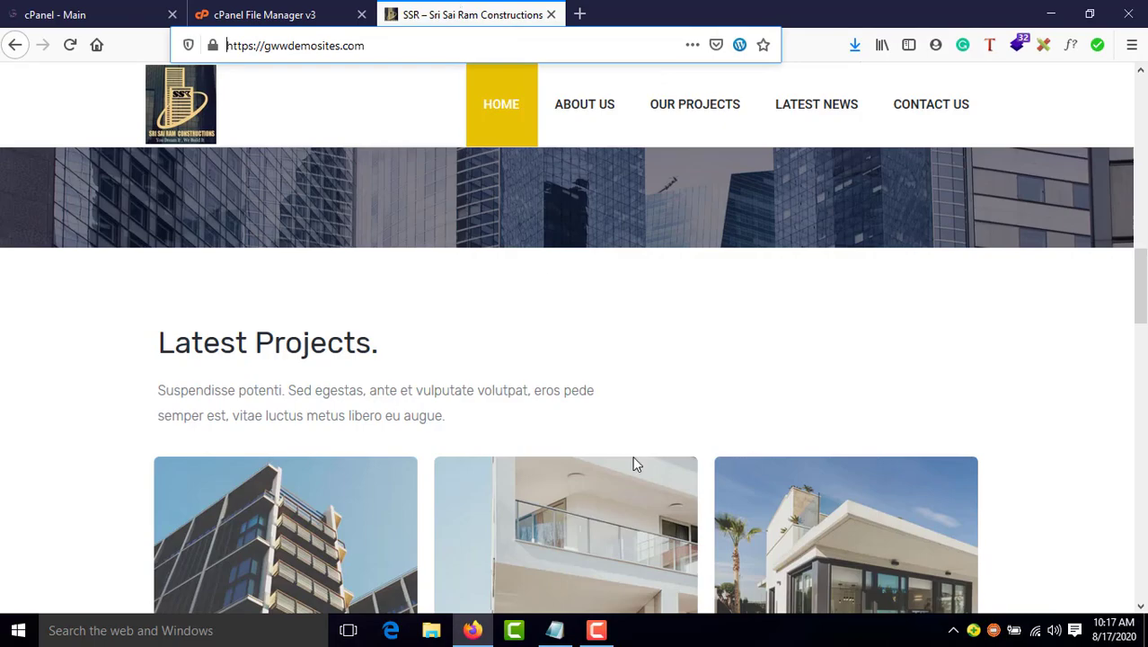
scroll(down, 3)
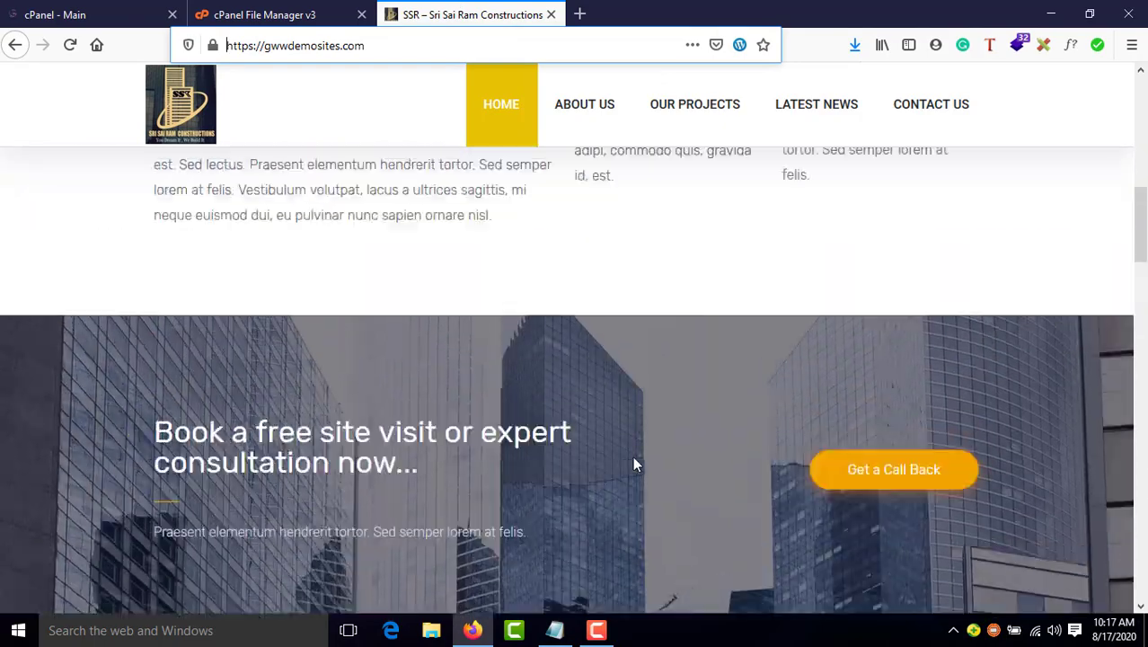
scroll(up, 3)
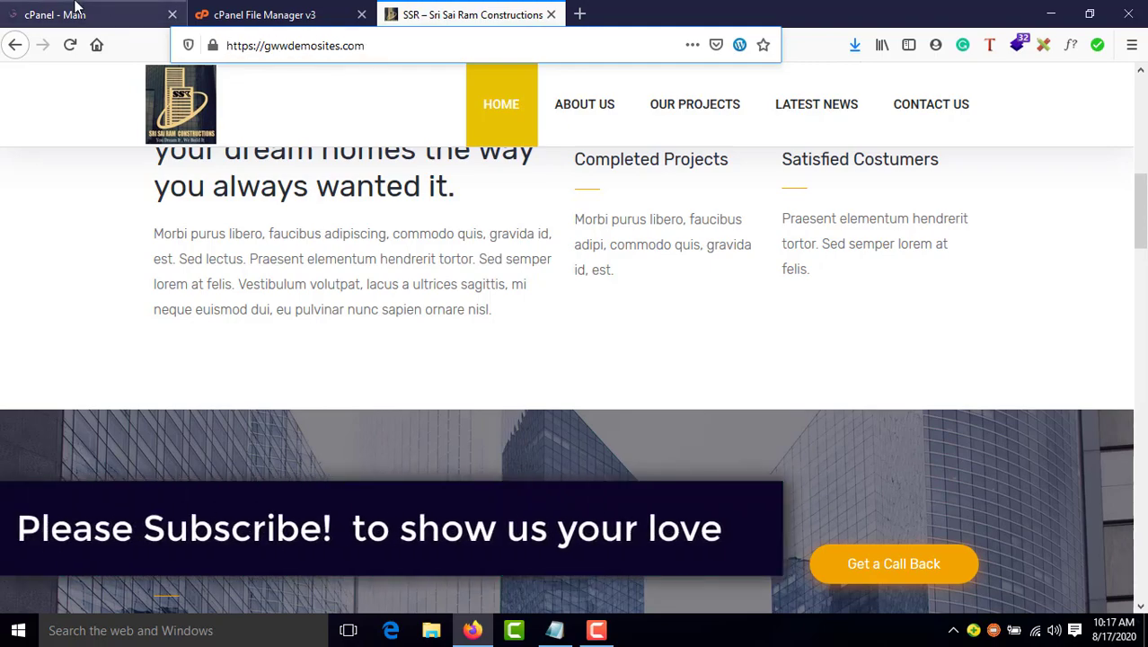
click(81, 14)
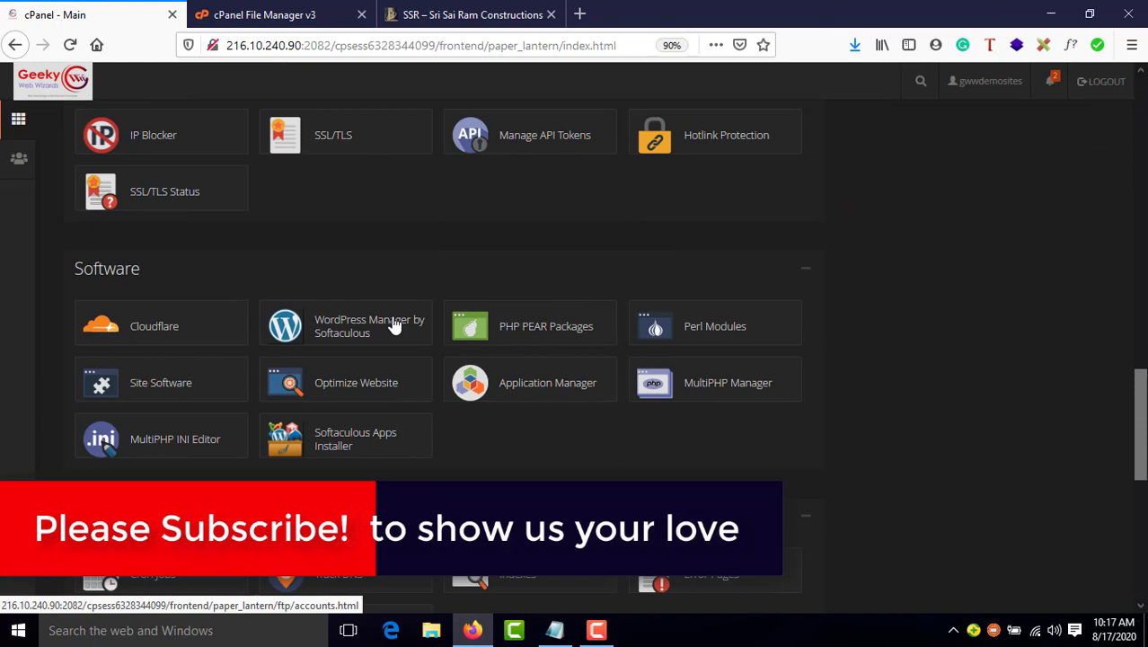
scroll(up, 3)
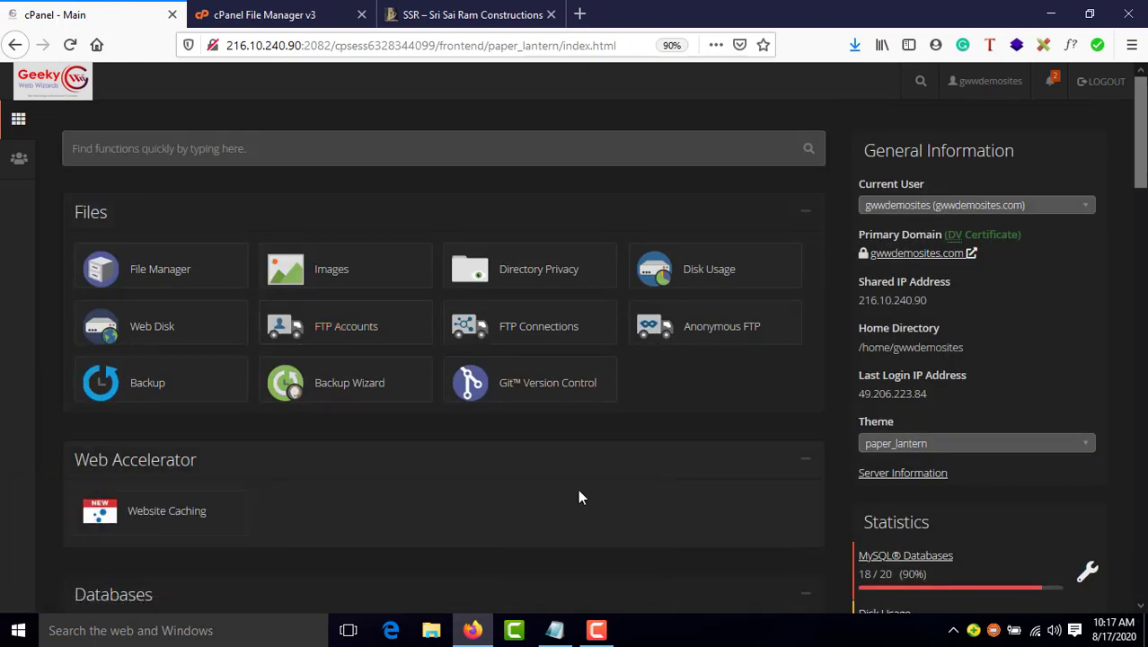
mouse_move(134, 273)
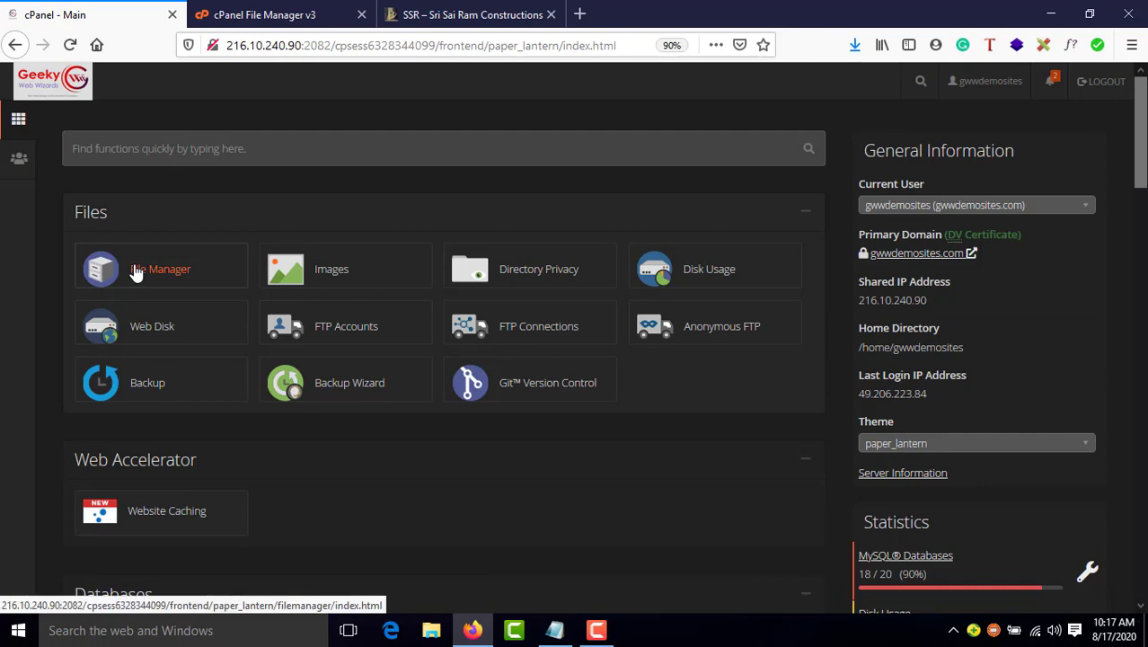
Launch File Manager and look through the public_html folder's directories and site files.
click(162, 269)
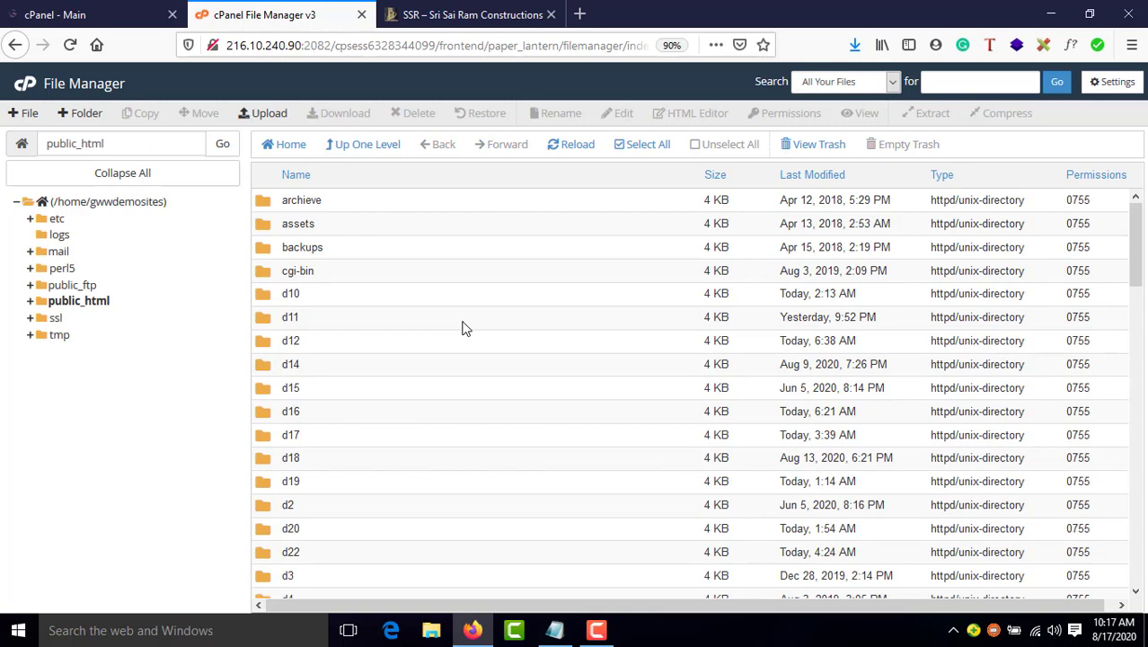
mouse_move(499, 395)
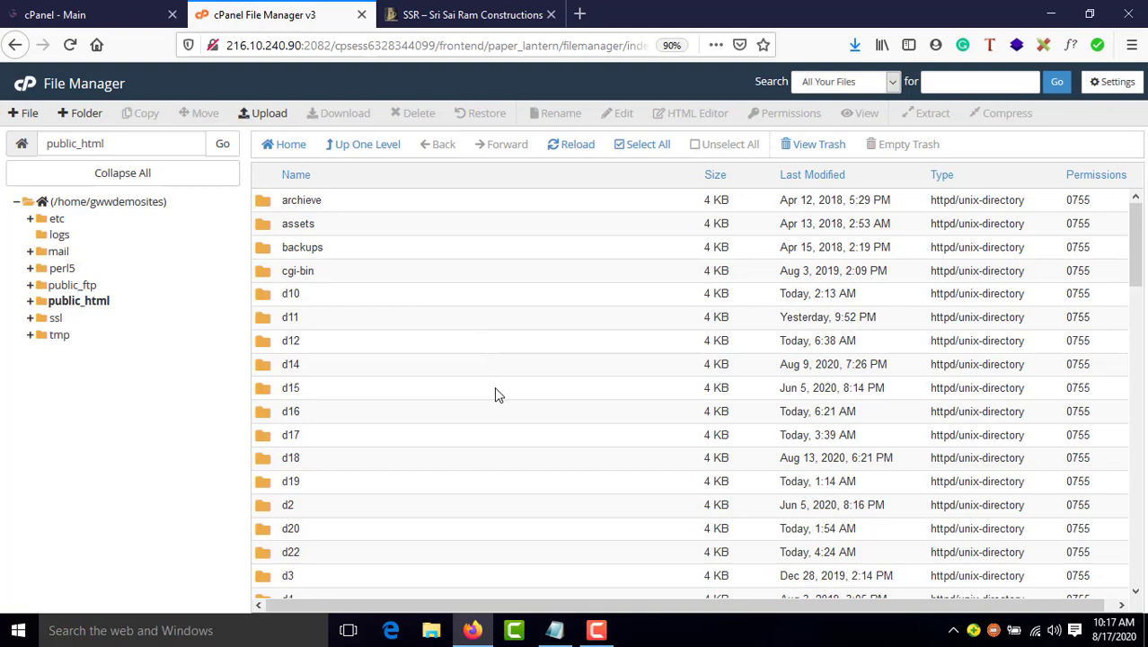
scroll(down, 3)
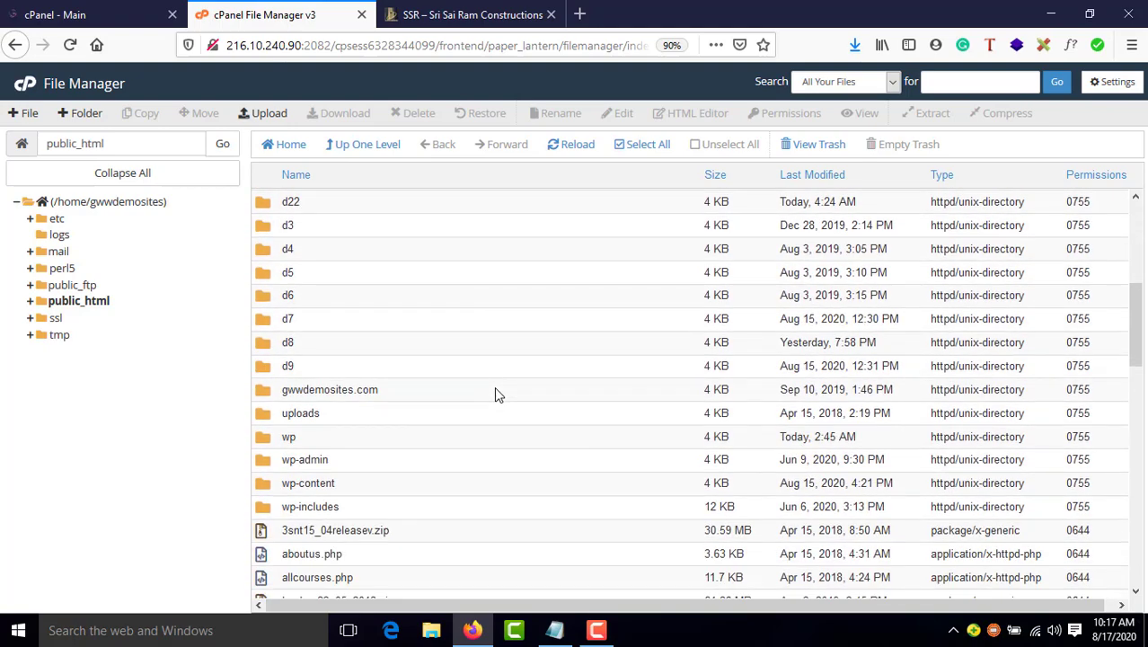
scroll(down, 3)
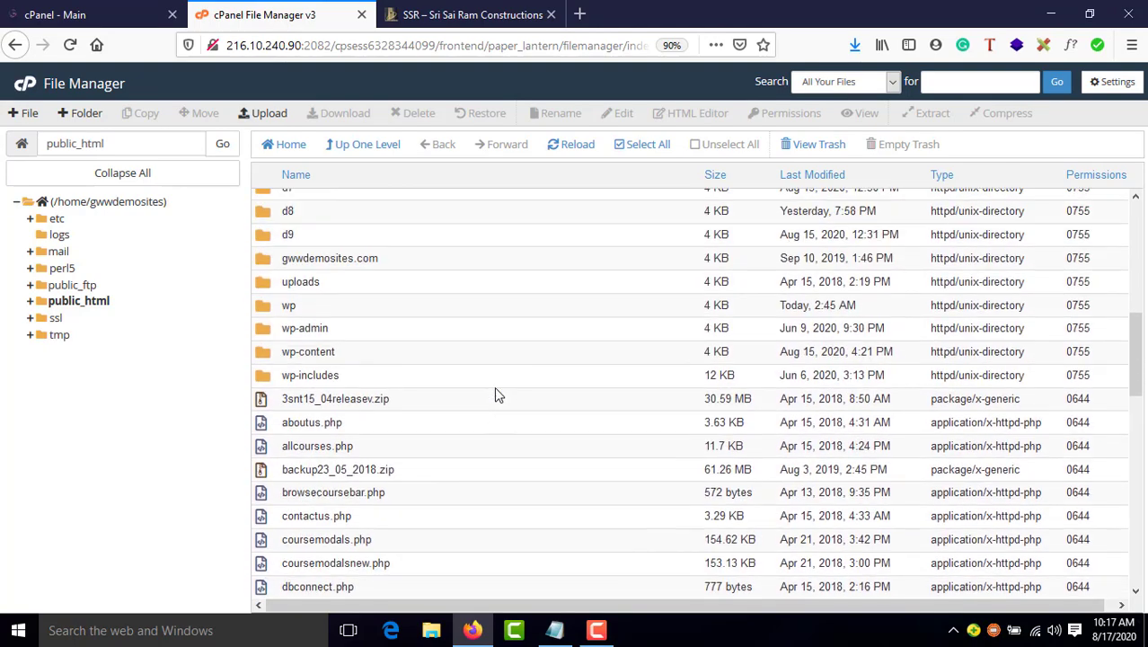
scroll(down, 3)
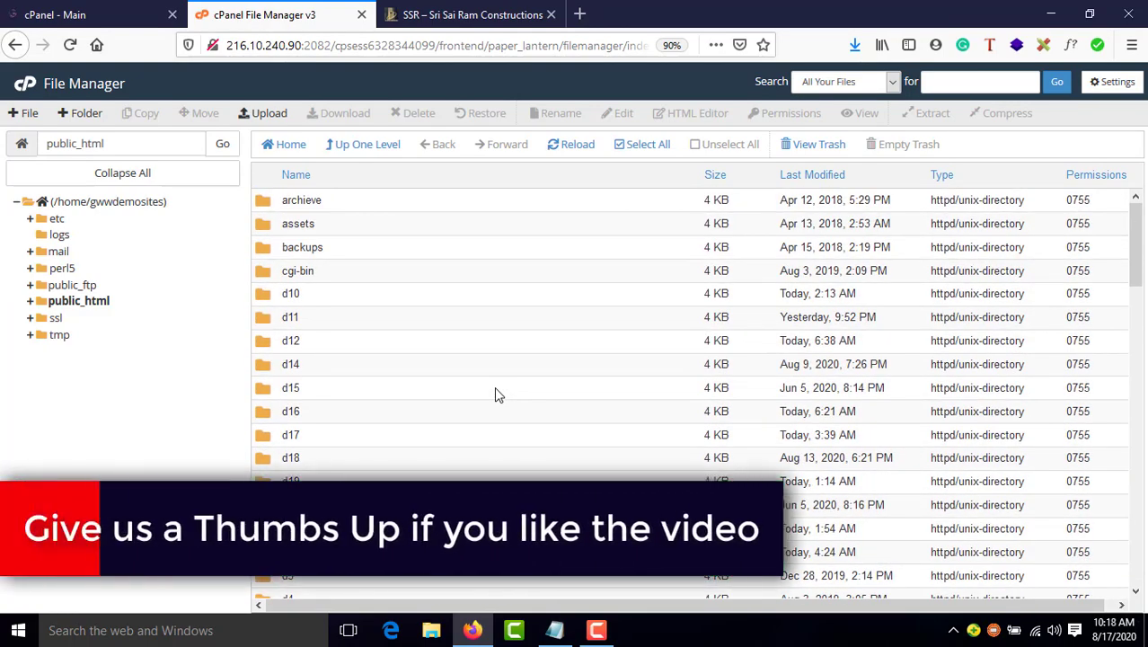
scroll(down, 3)
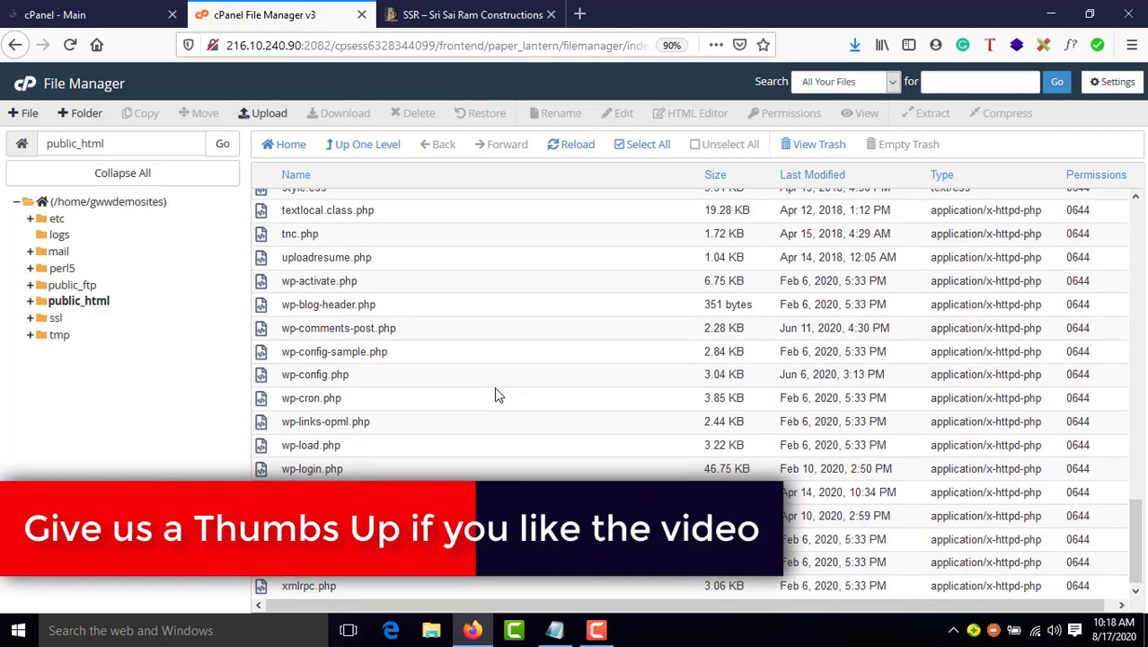
scroll(up, 3)
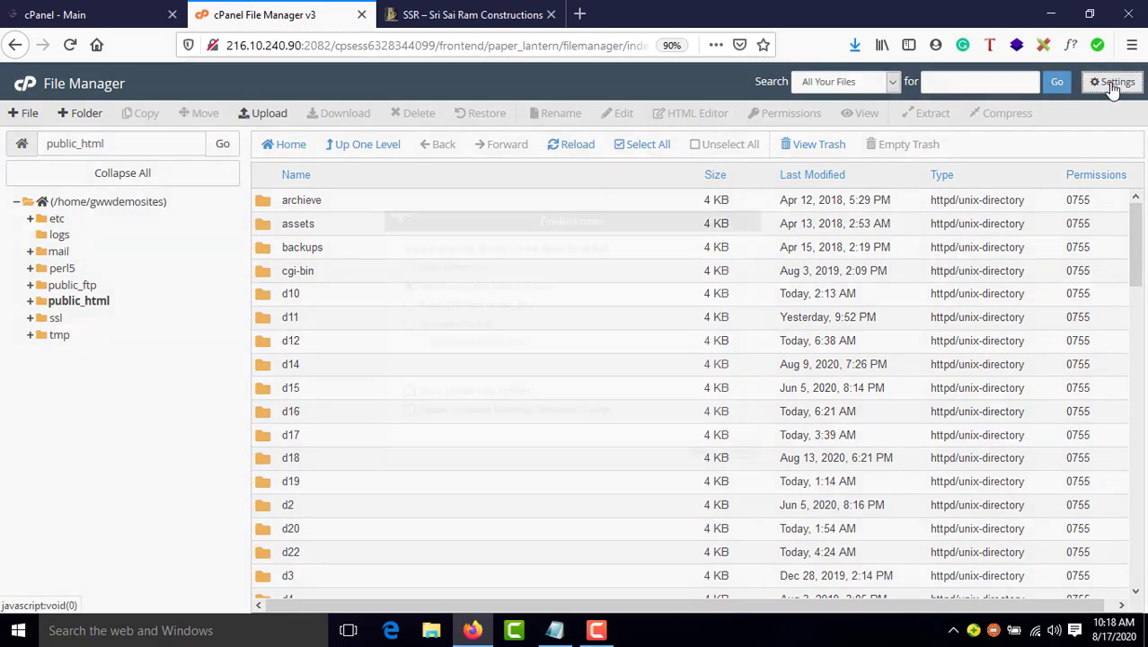
Enable Show Hidden Files (dotfiles) in File Manager preferences so .htaccess appears.
click(1114, 82)
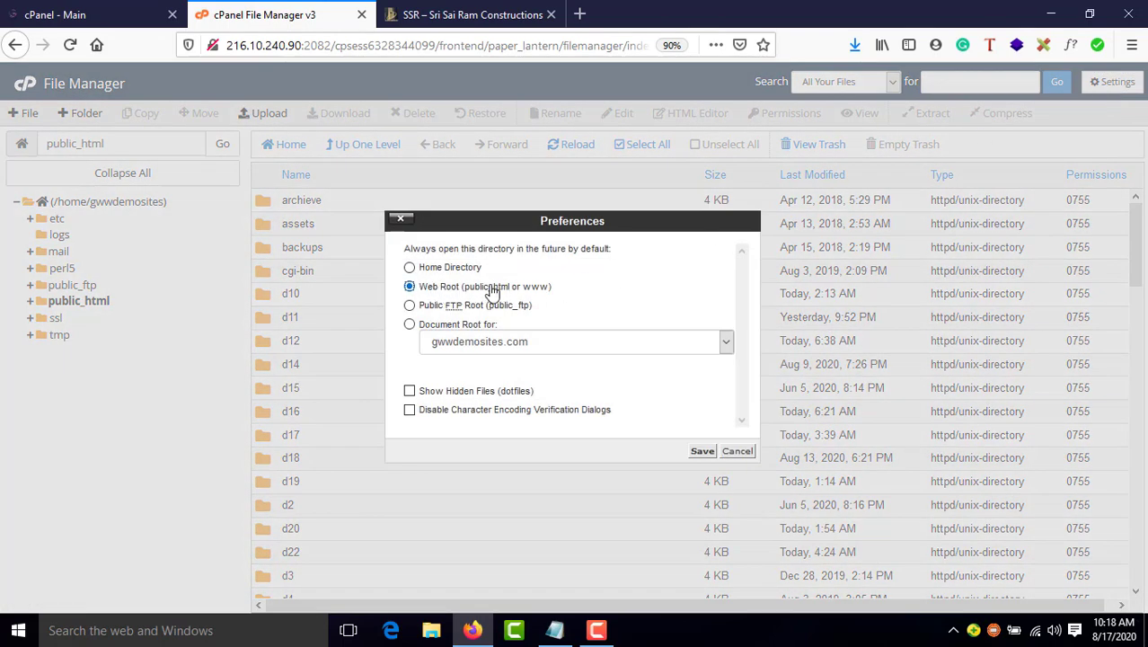
mouse_move(431, 299)
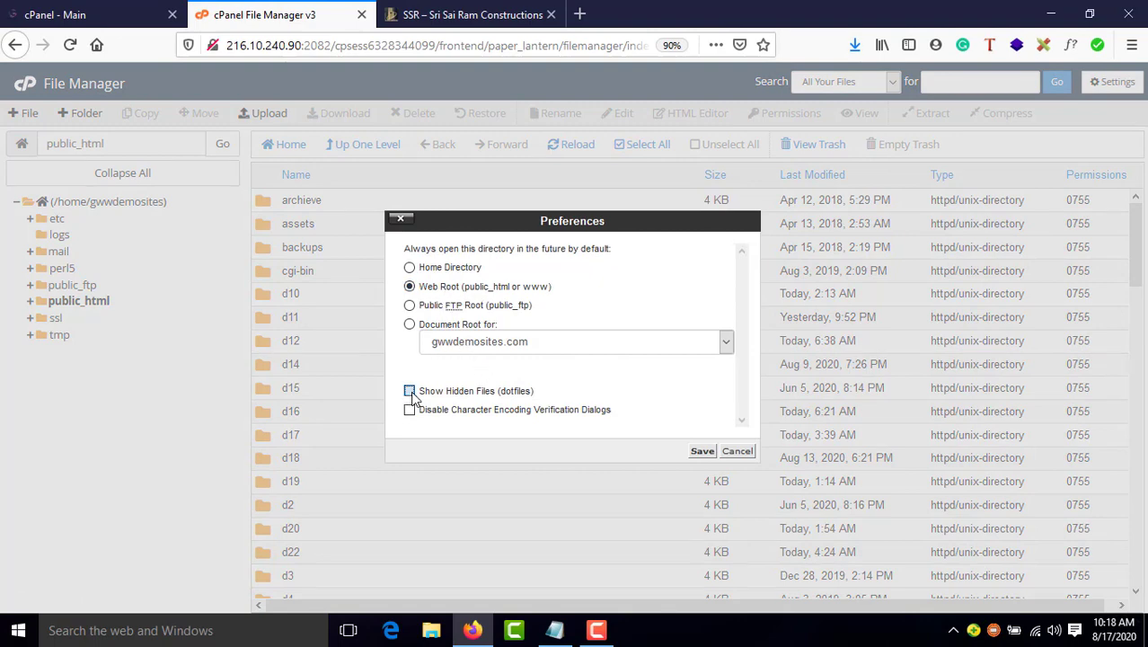
click(702, 449)
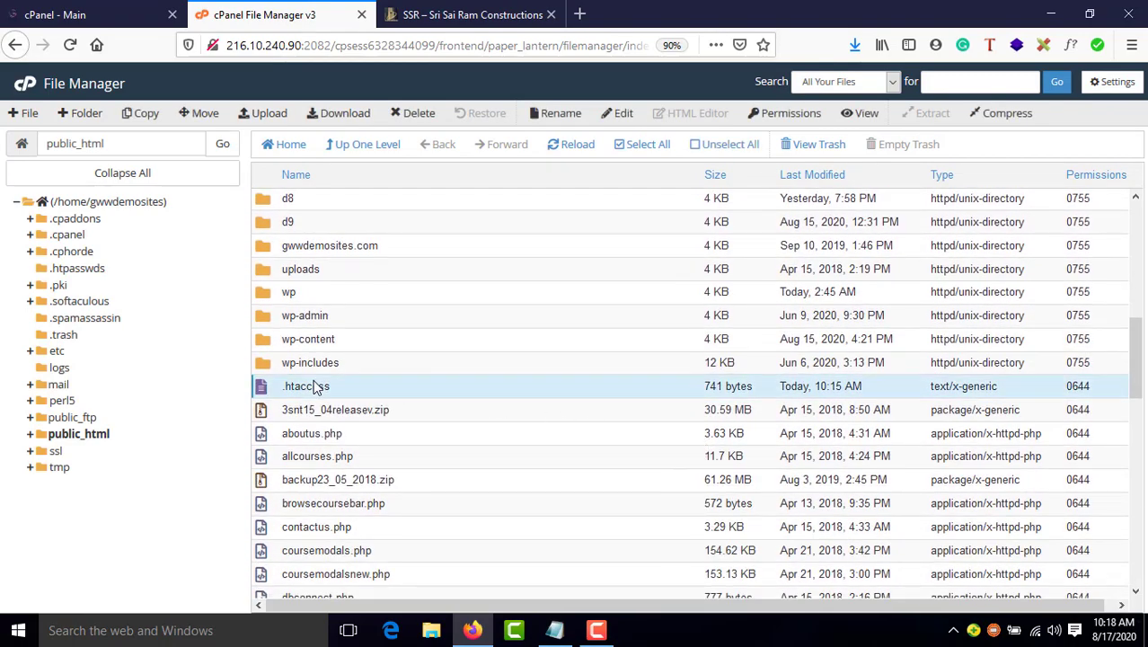
mouse_move(359, 395)
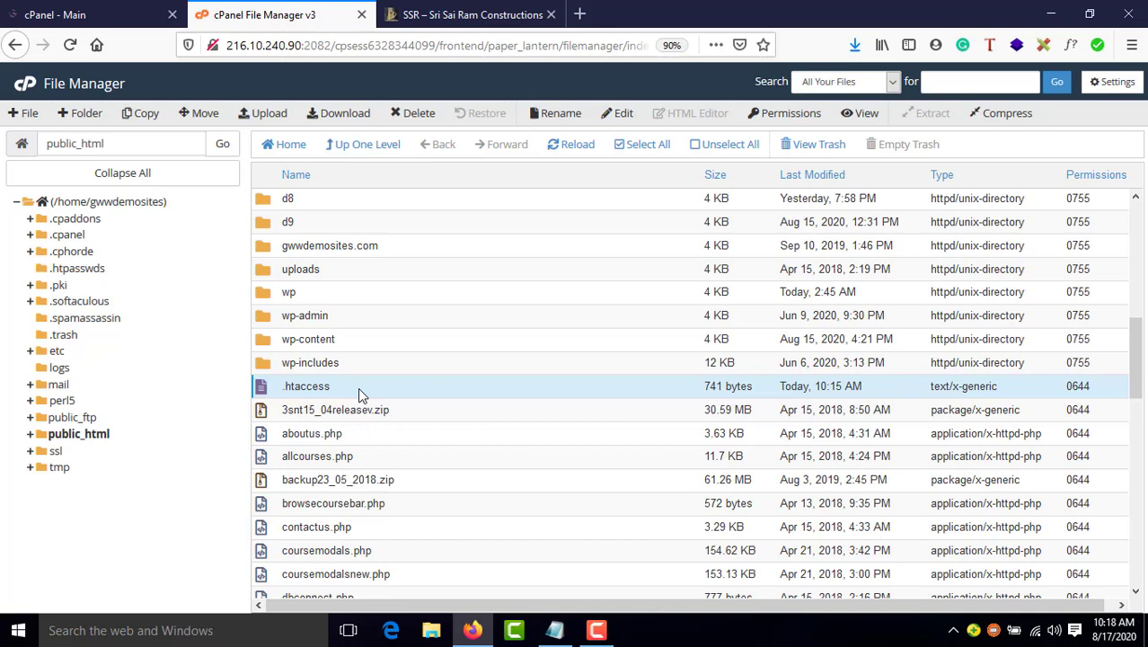
right_click(306, 384)
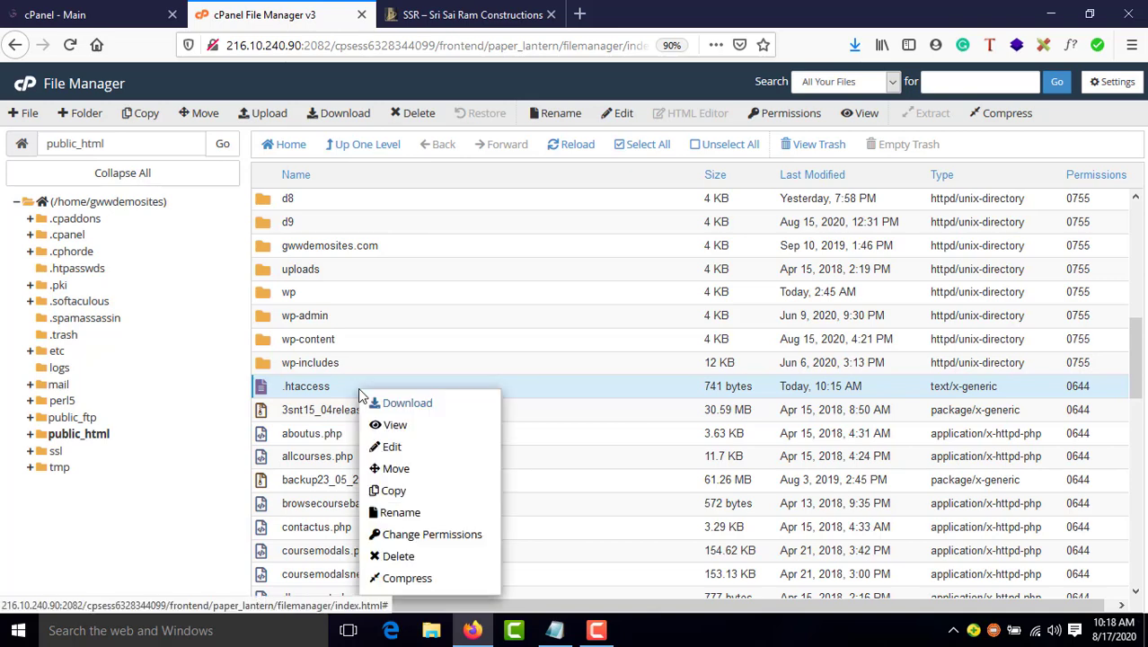
click(406, 402)
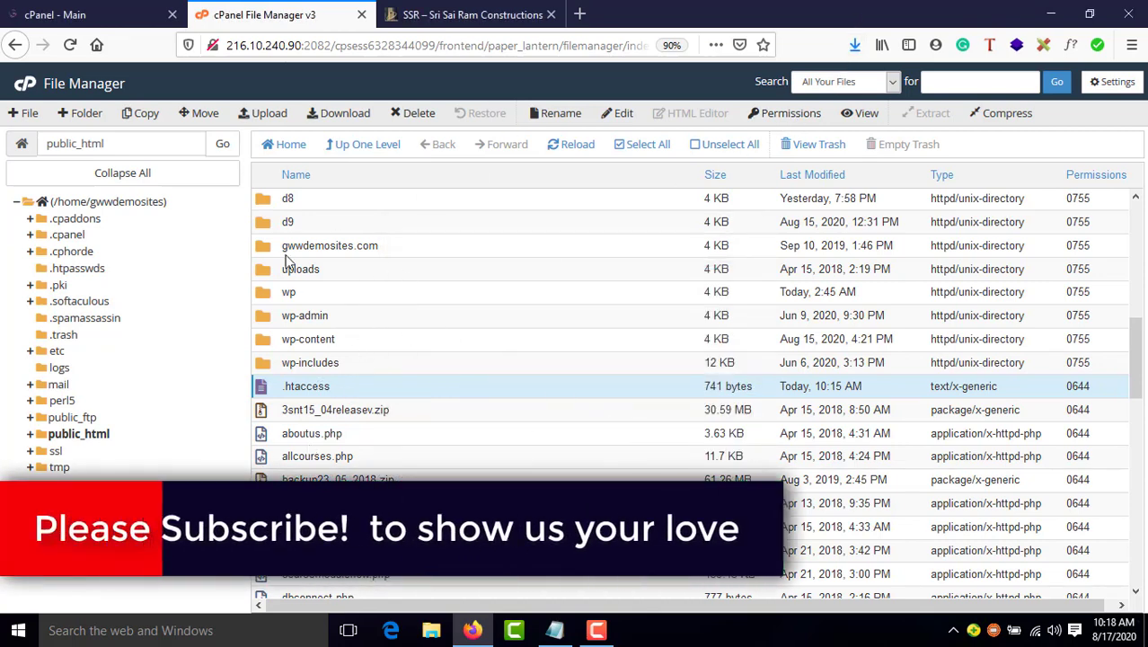
mouse_move(357, 309)
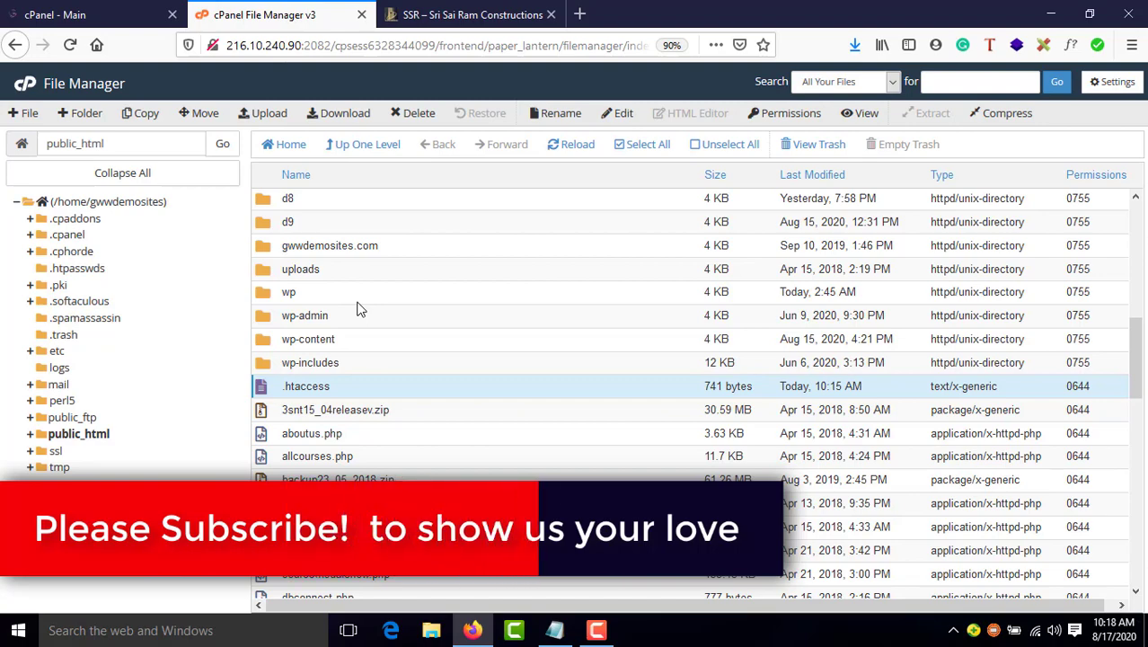
scroll(up, 3)
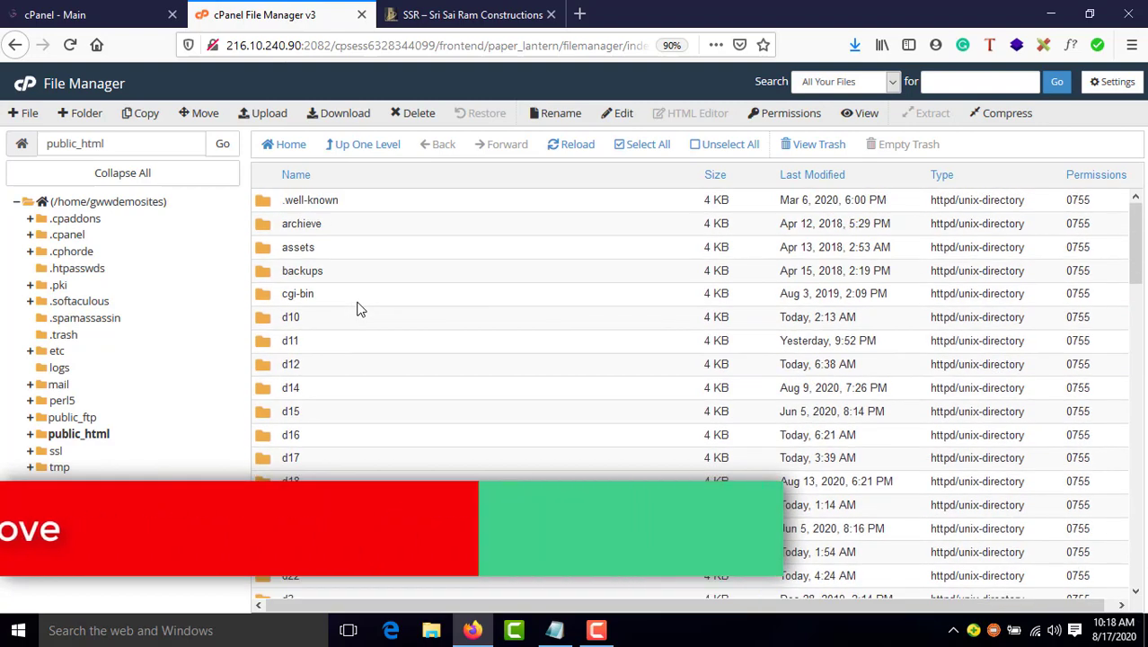
scroll(down, 3)
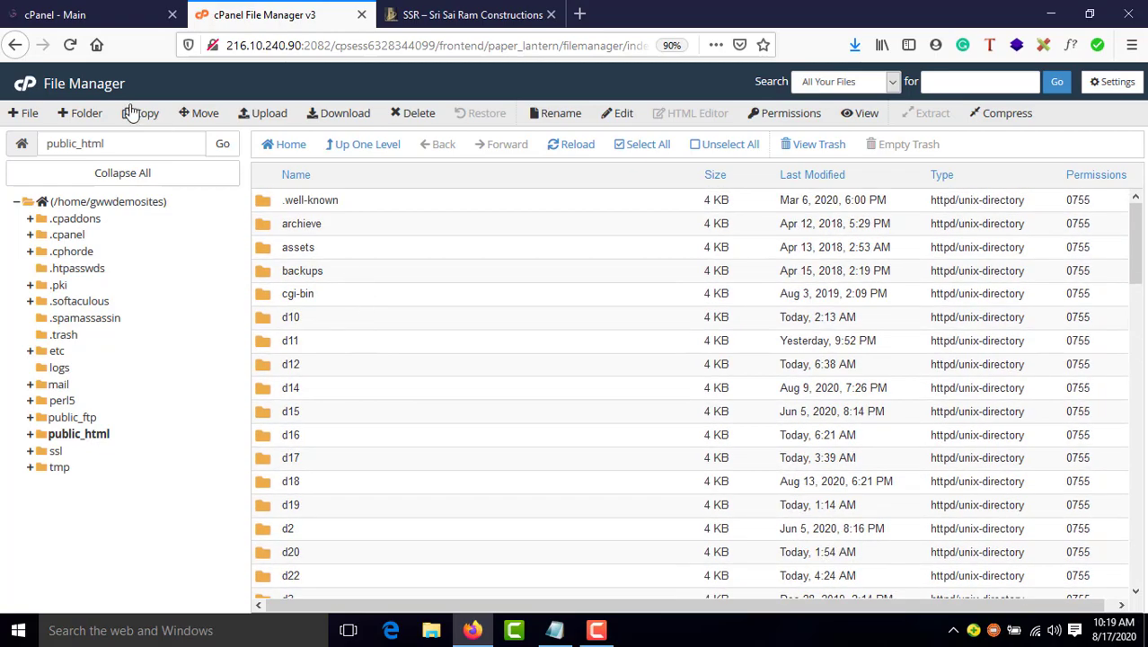
scroll(down, 3)
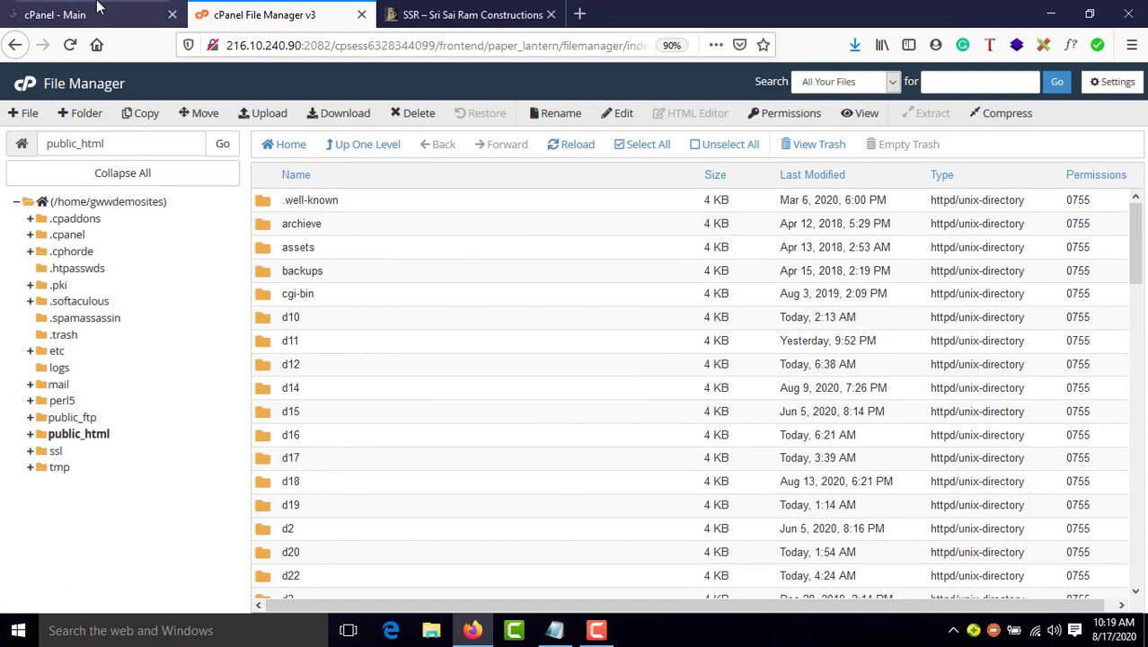
Filter the cPanel home page's functions with 'mul' to list the MultiPHP tools.
click(89, 15)
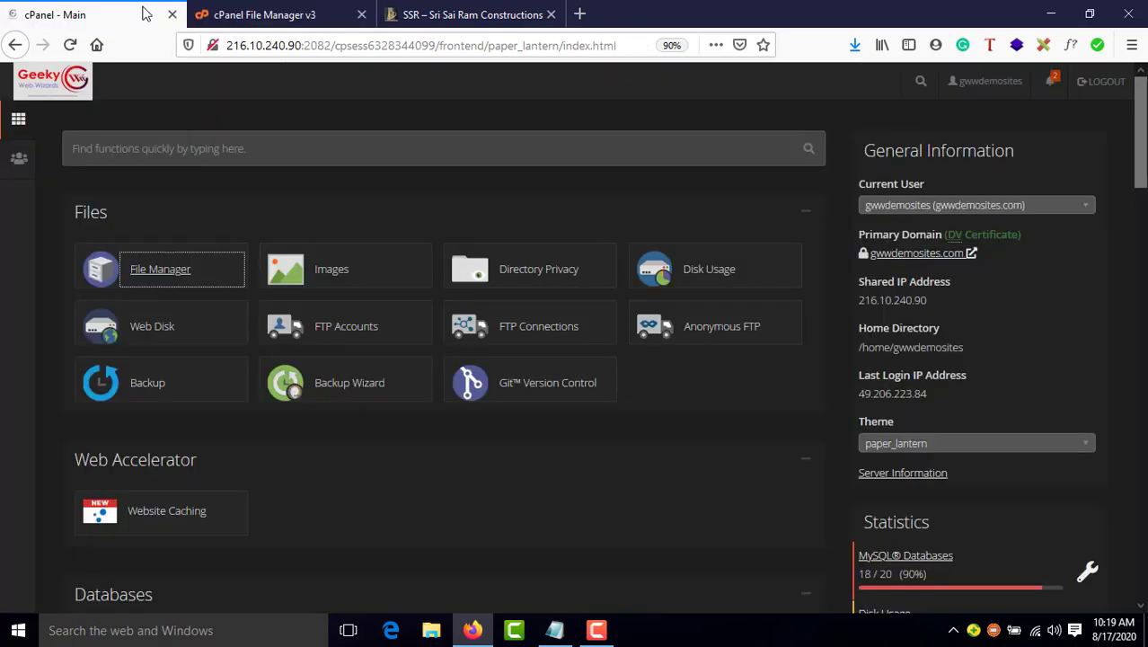
click(442, 148)
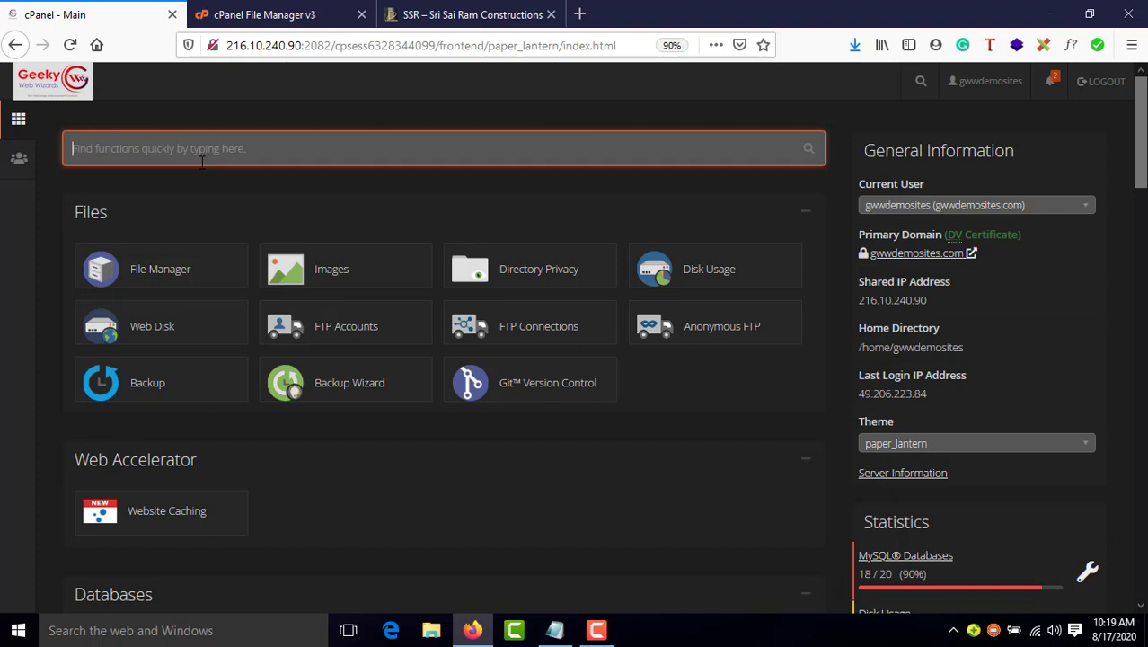
mouse_move(93, 154)
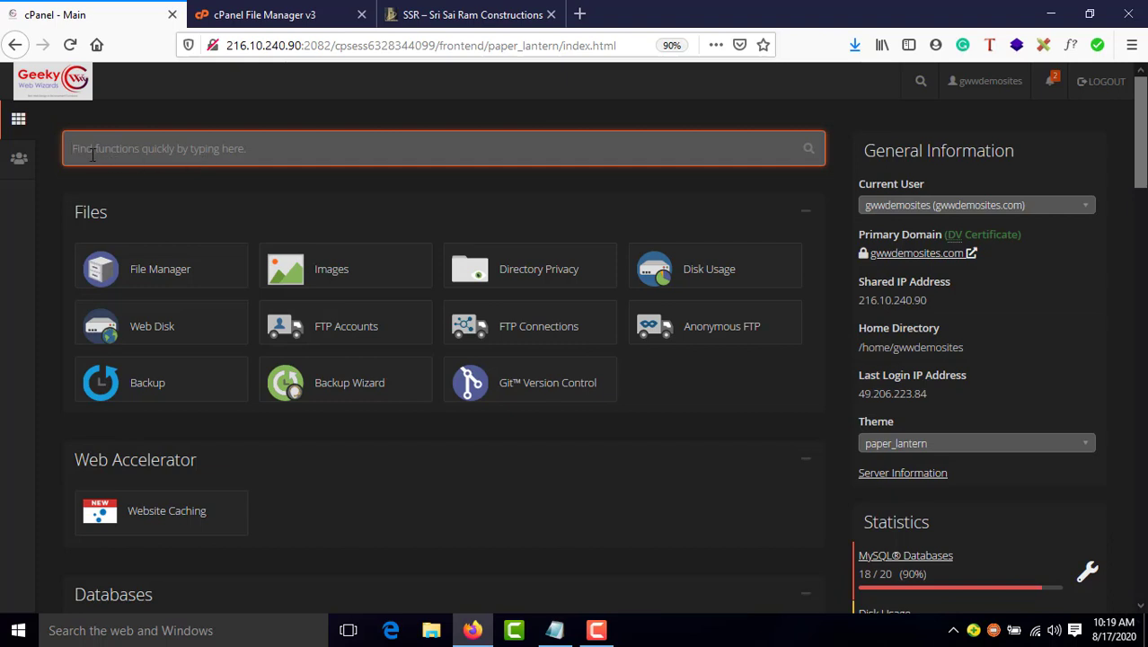
text(m)
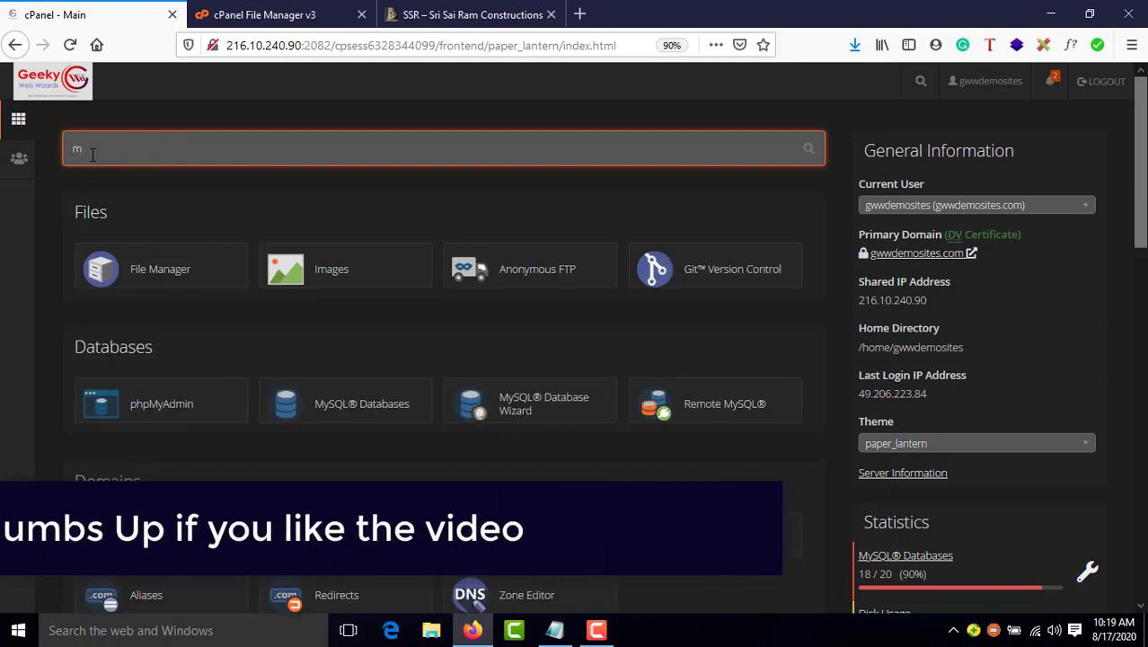
text(ul)
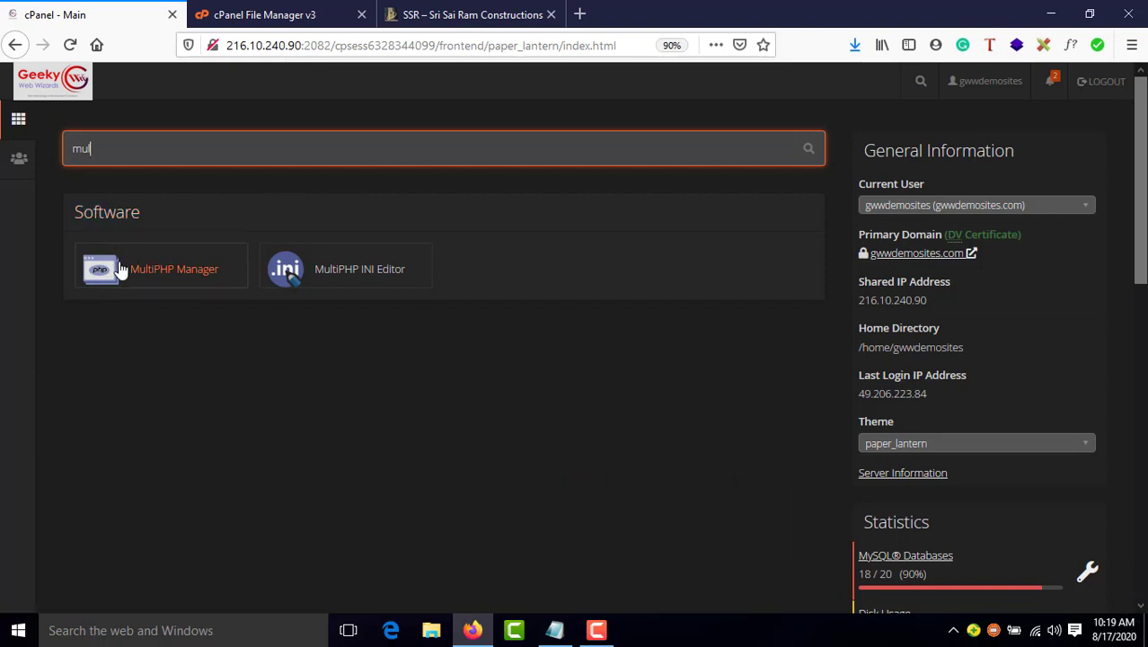
mouse_move(133, 286)
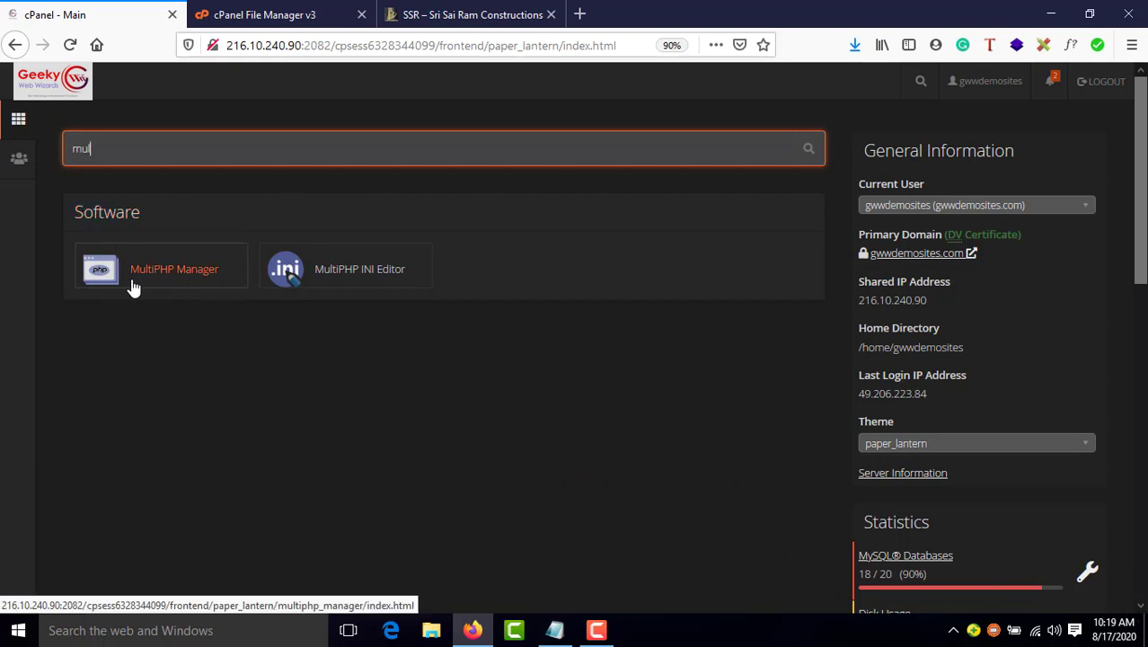
Enter MultiPHP Manager showing gwwdemosites.com on PHP 7.4.
click(174, 269)
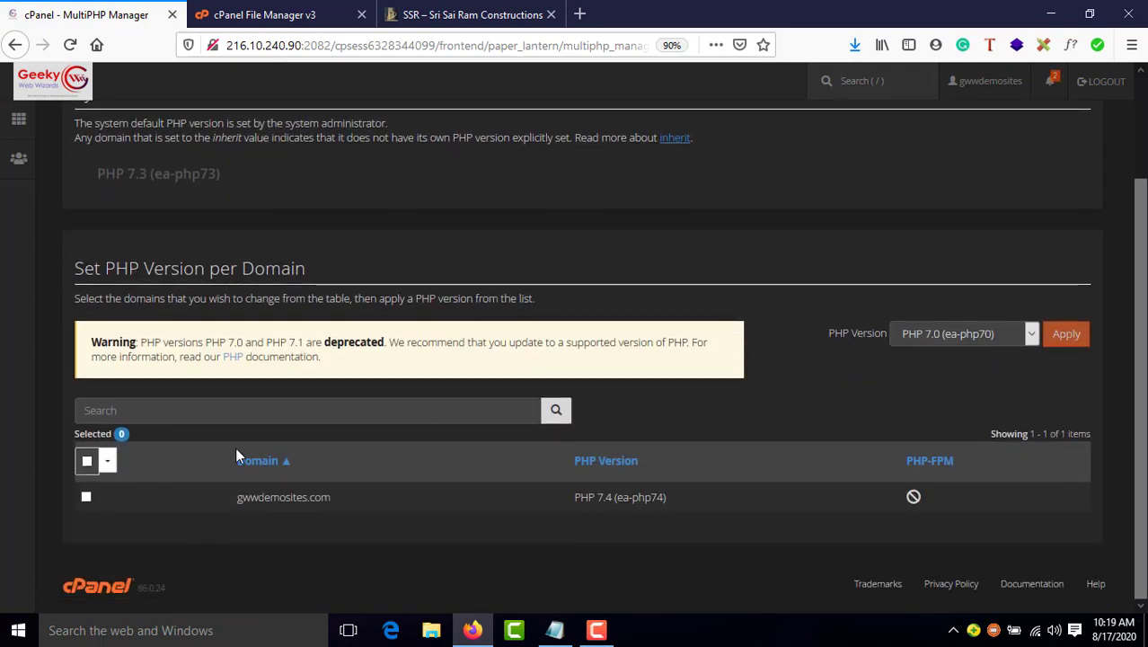
mouse_move(362, 505)
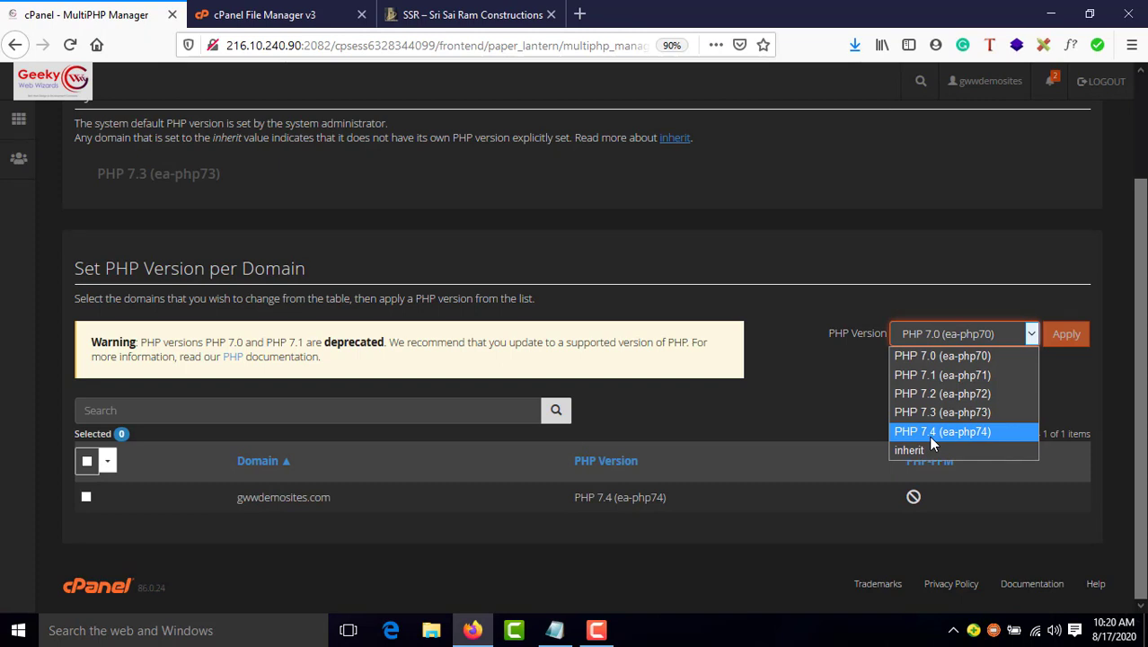
mouse_move(920, 412)
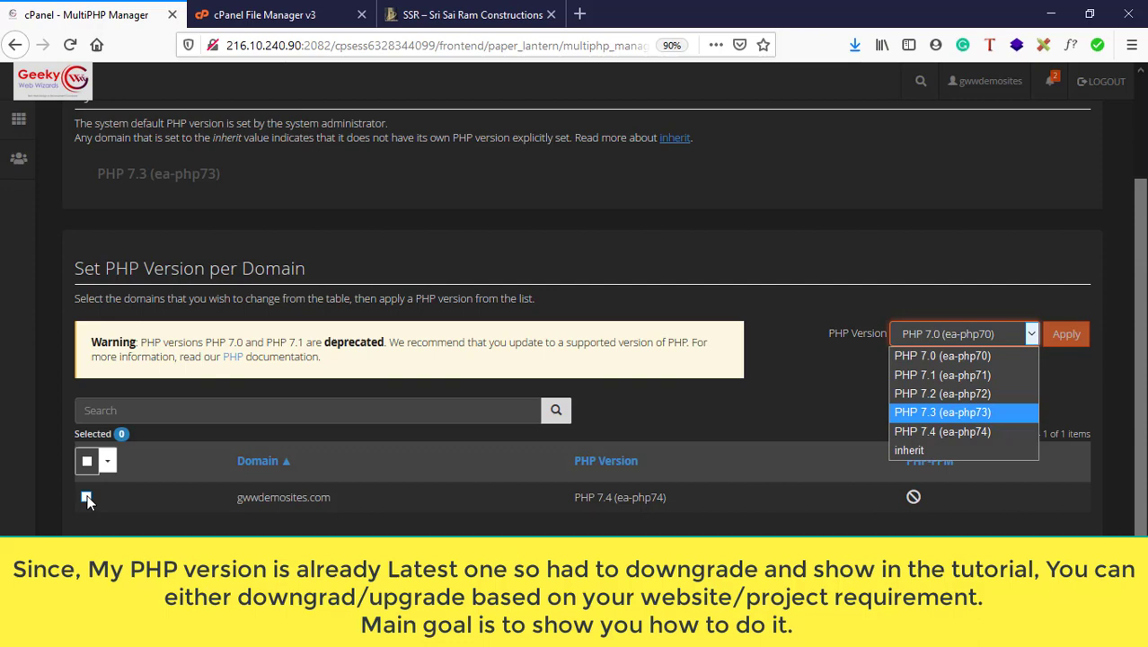
Select gwwdemosites.com and apply PHP 7.3 (ea-php73) as its version.
click(87, 496)
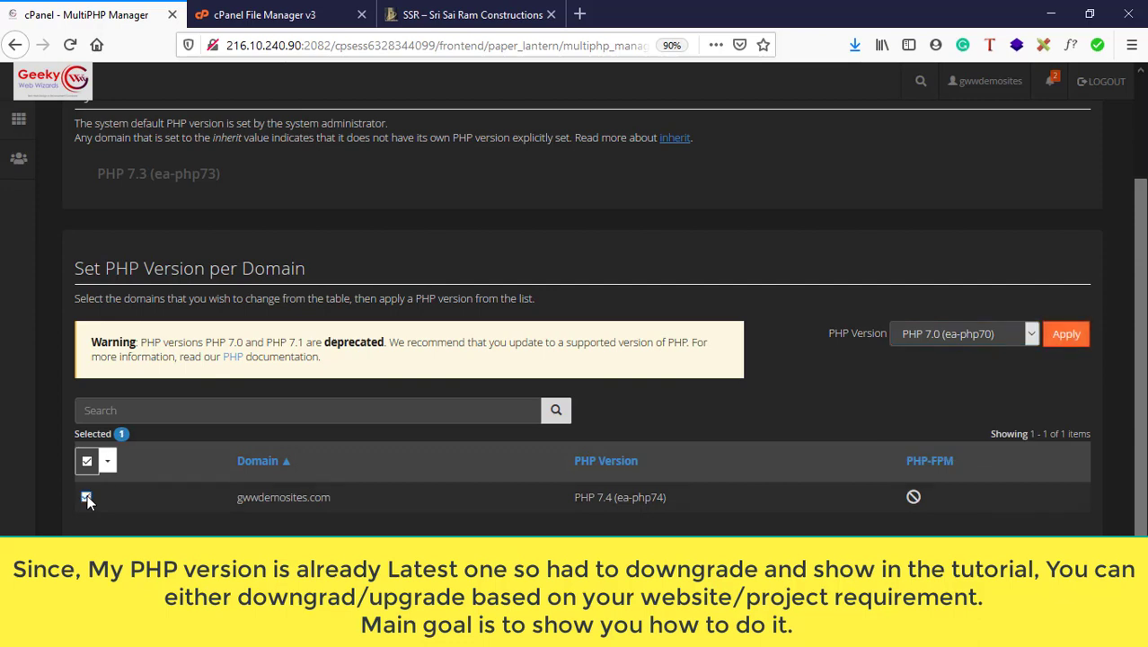
mouse_move(86, 496)
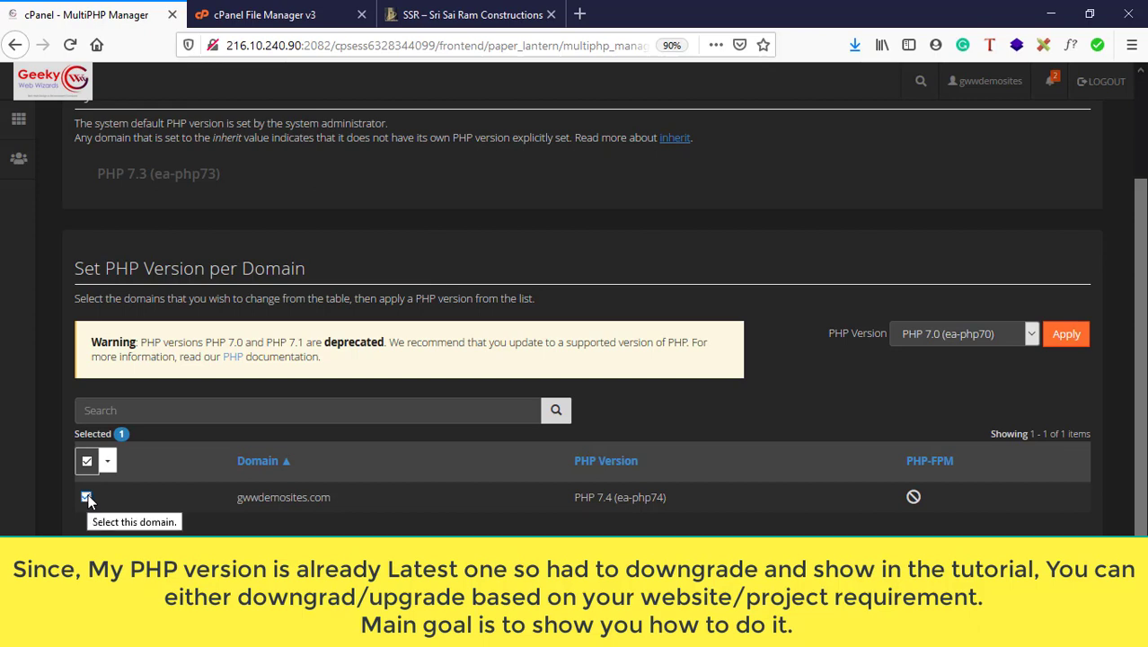
mouse_move(974, 341)
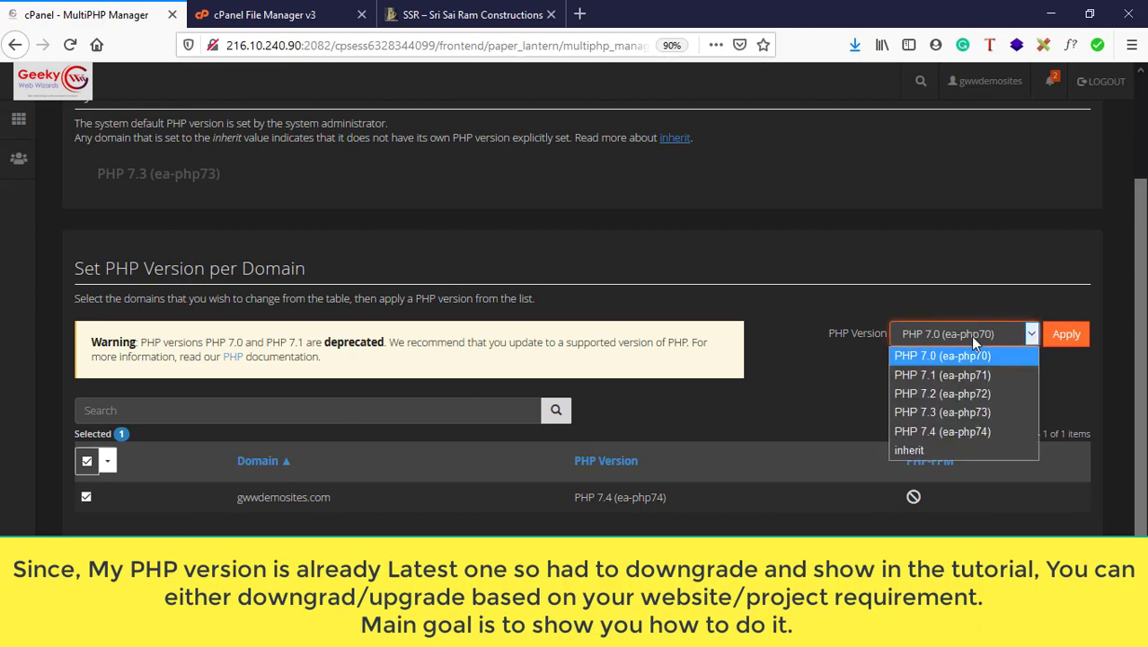
mouse_move(968, 411)
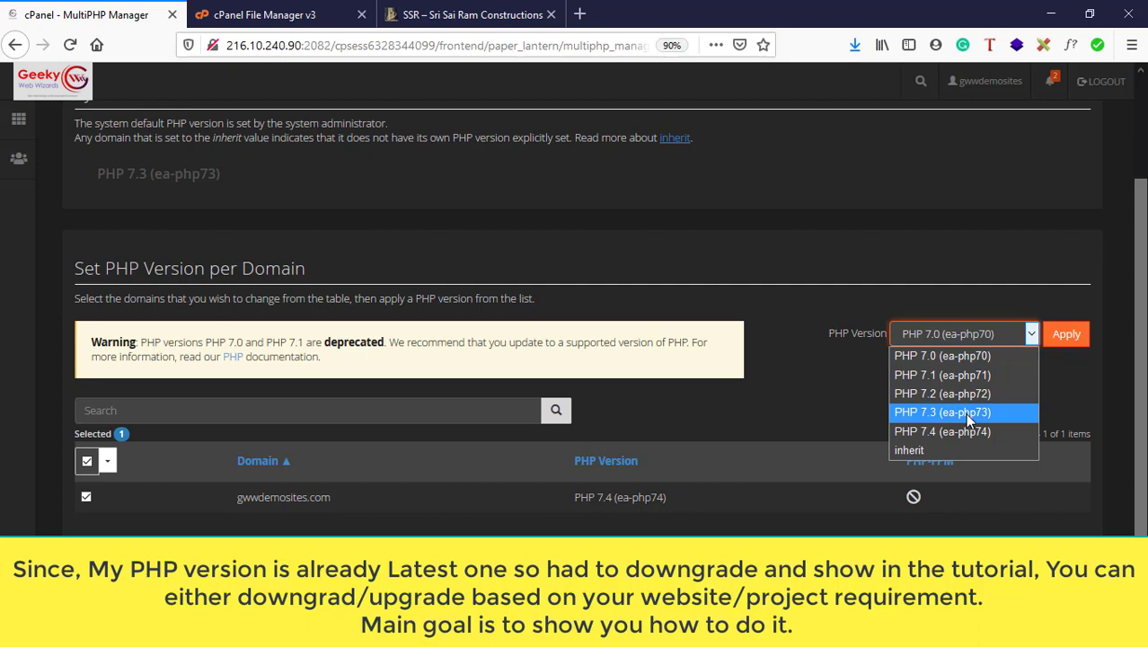
click(941, 412)
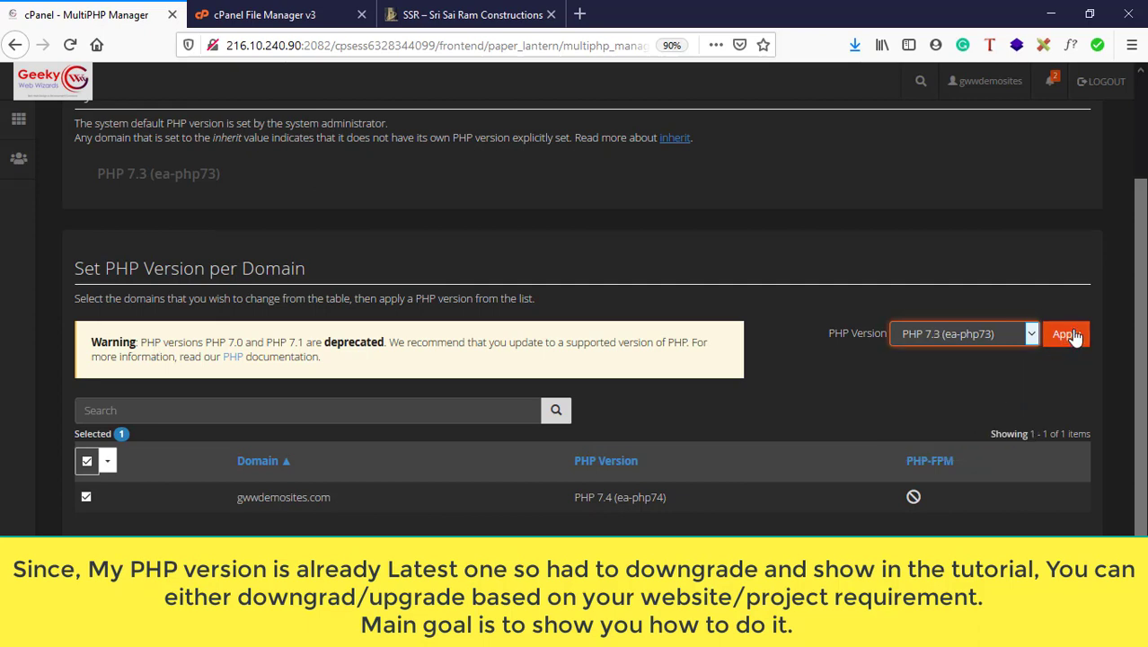
mouse_move(1067, 334)
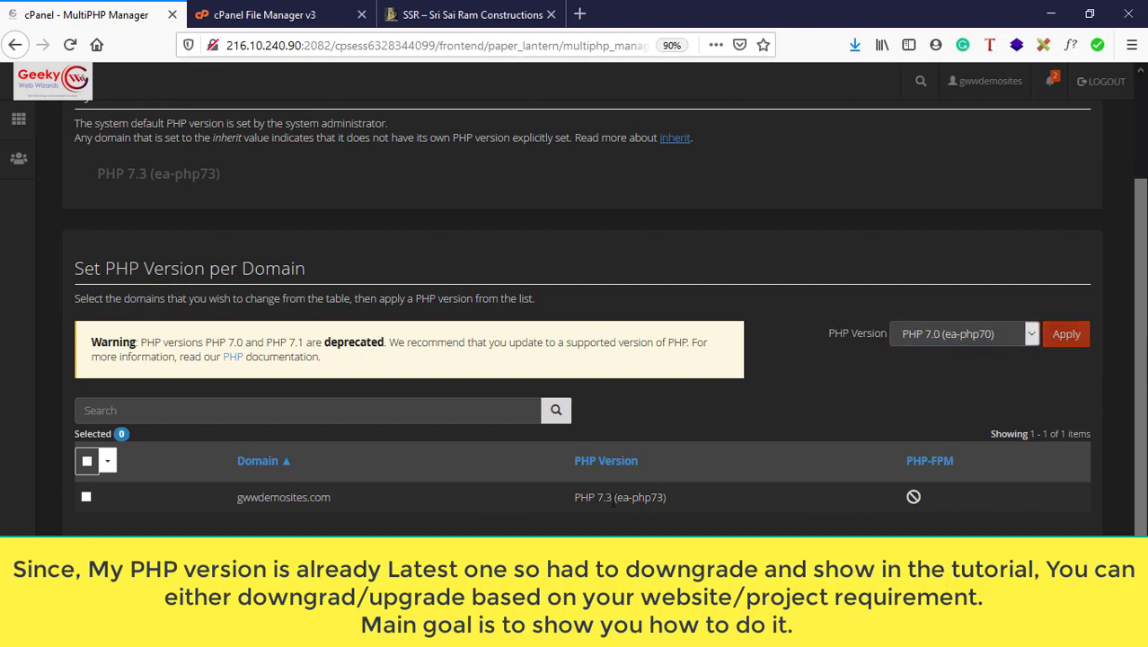
mouse_move(913, 401)
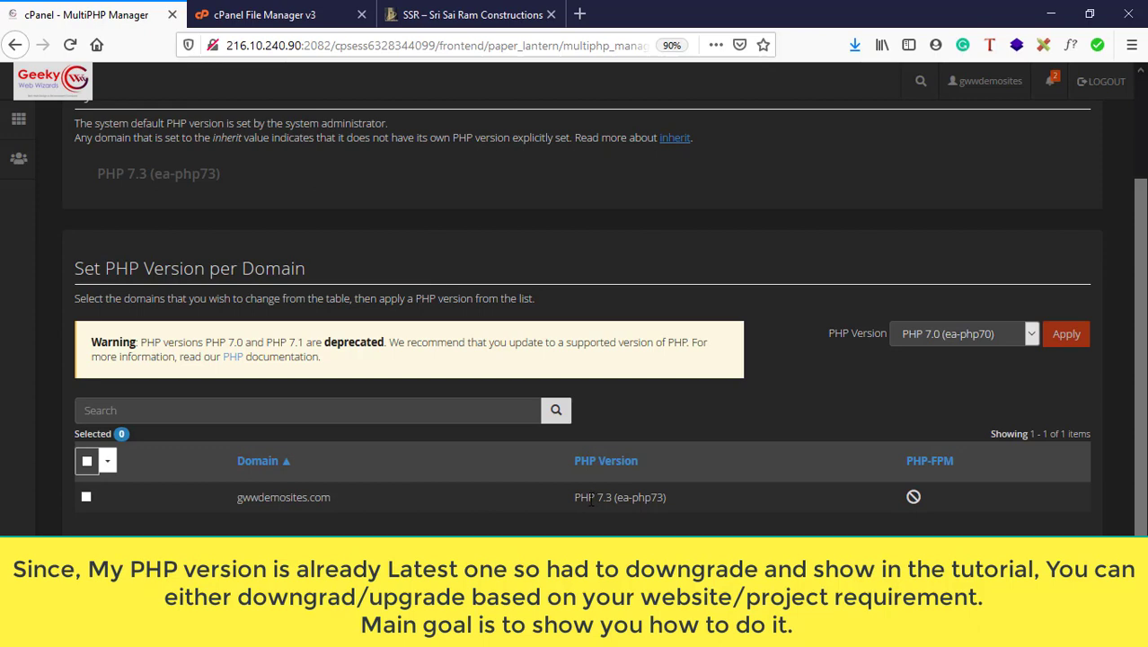
double_click(620, 496)
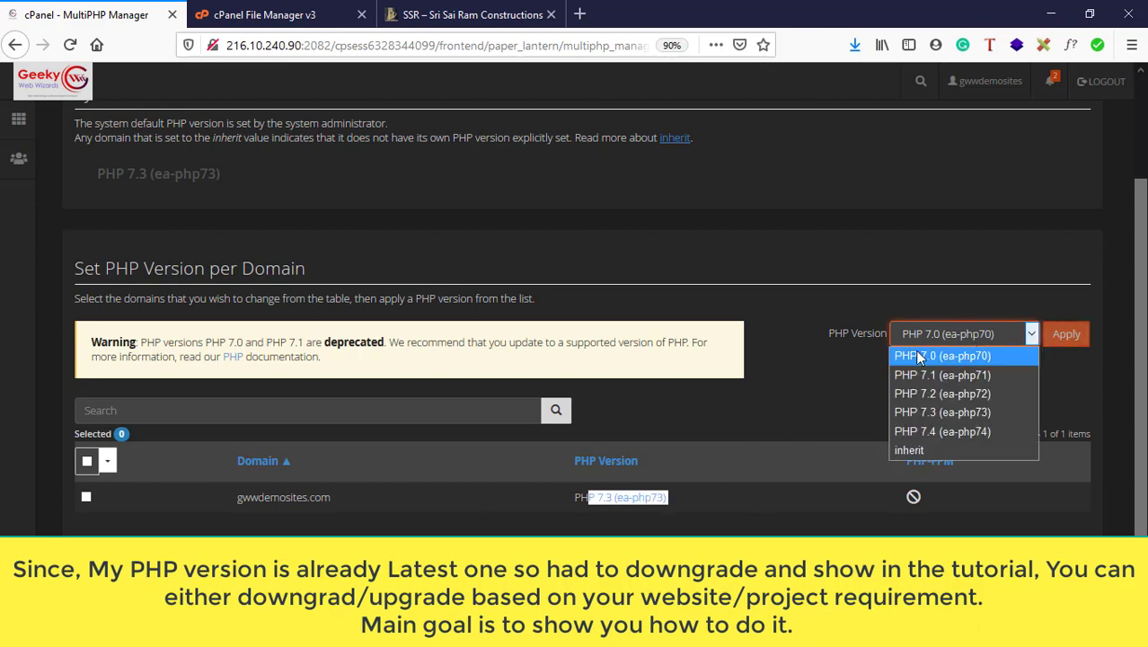
mouse_move(942, 394)
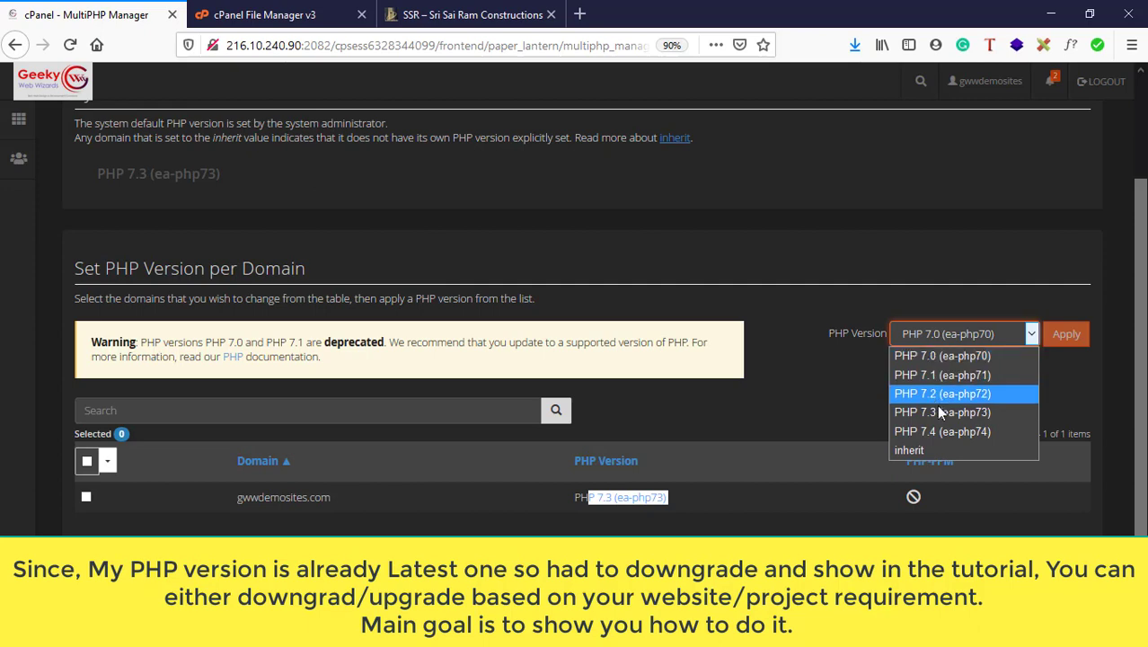
mouse_move(941, 431)
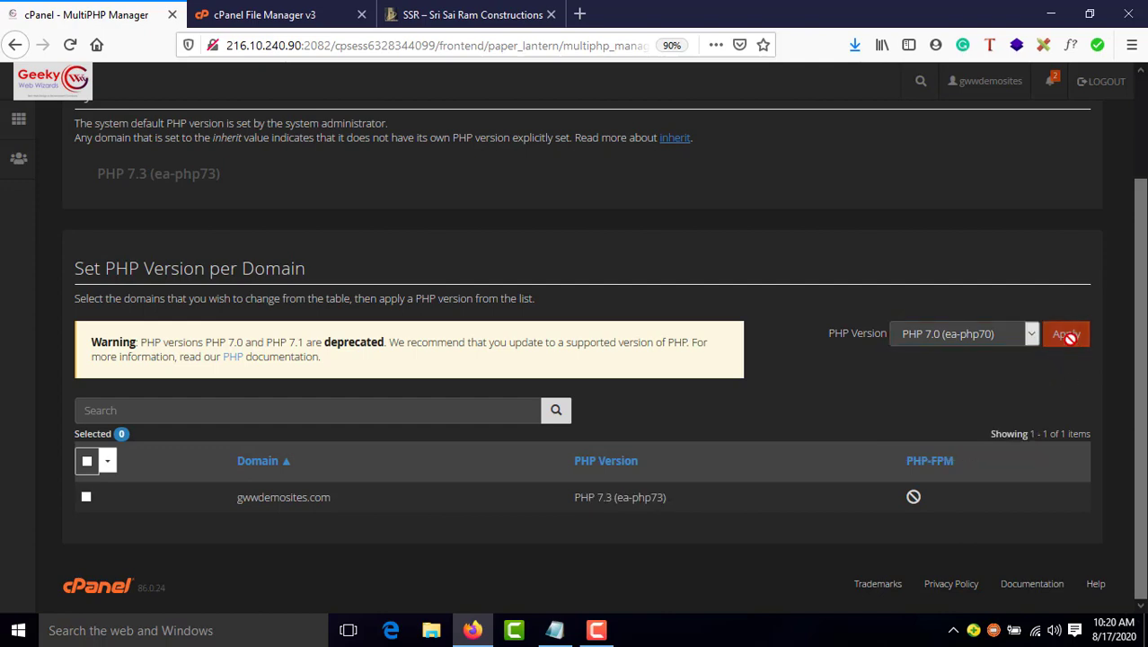
mouse_move(474, 14)
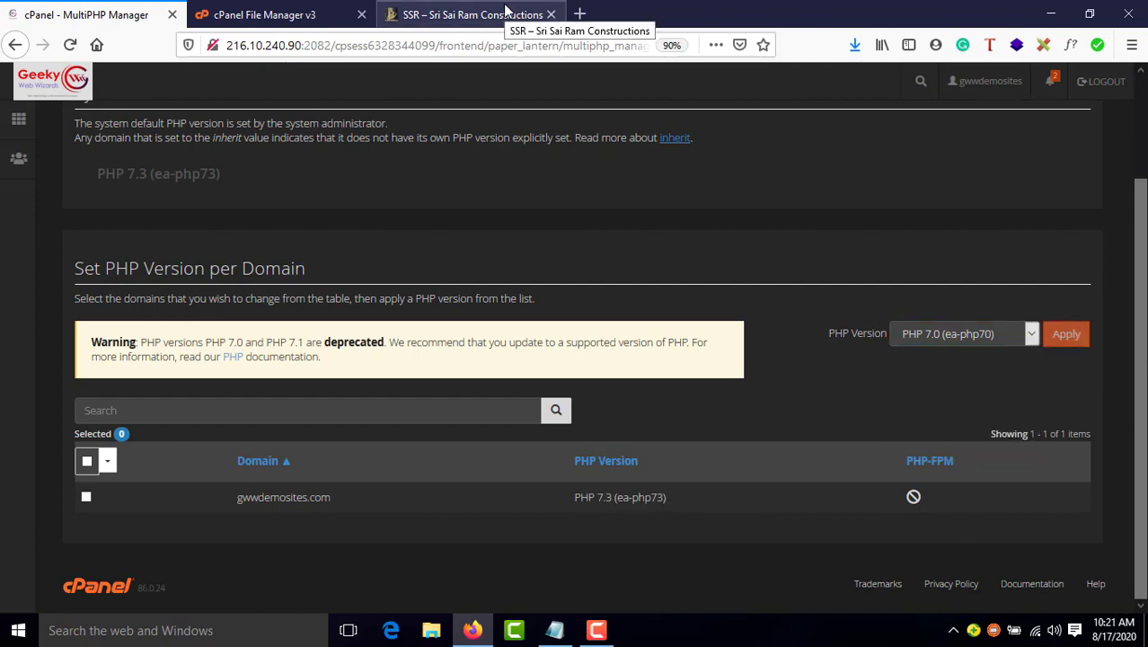
Review the SSR – Sri Sai Ram Constructions homepage to confirm it still works on PHP 7.3.
click(467, 14)
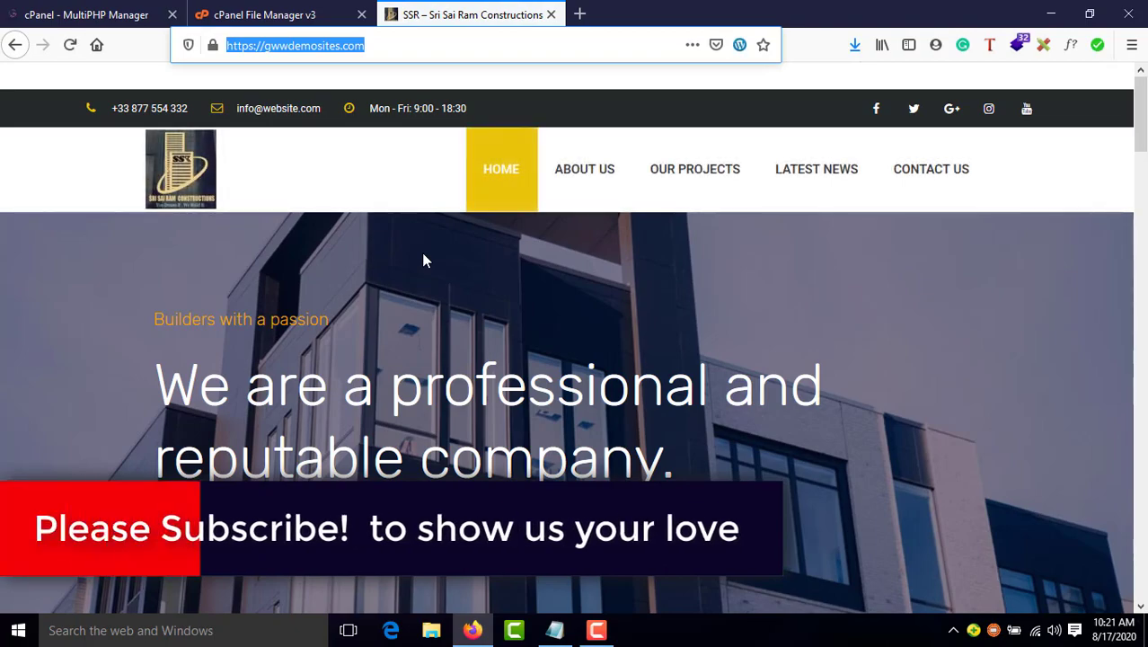
scroll(down, 3)
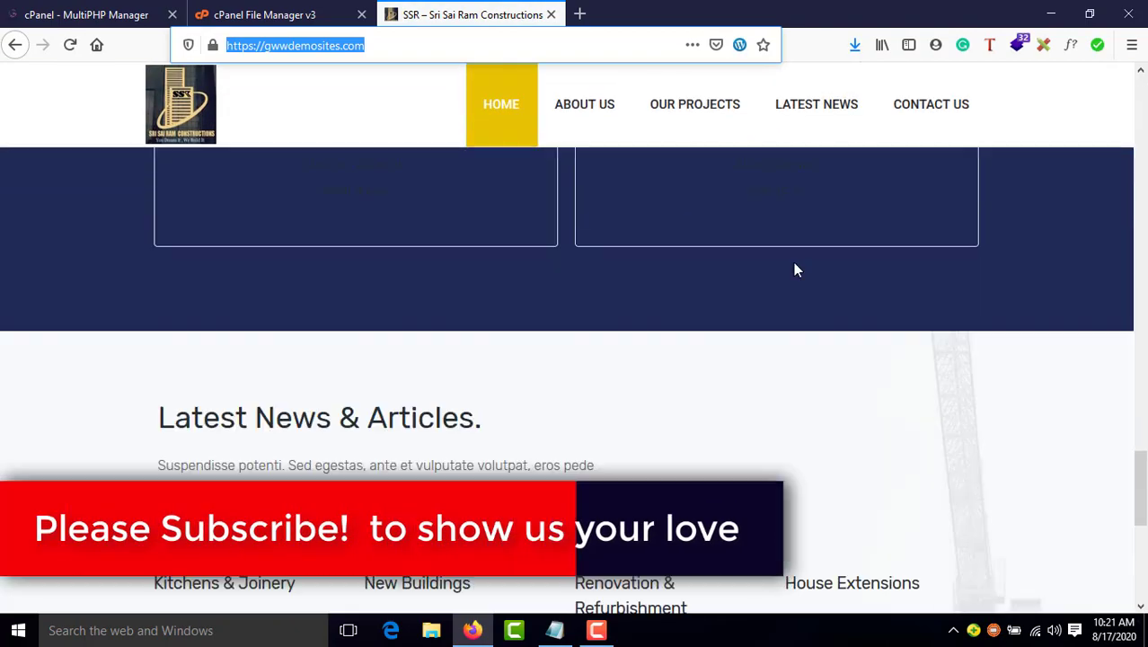
scroll(up, 3)
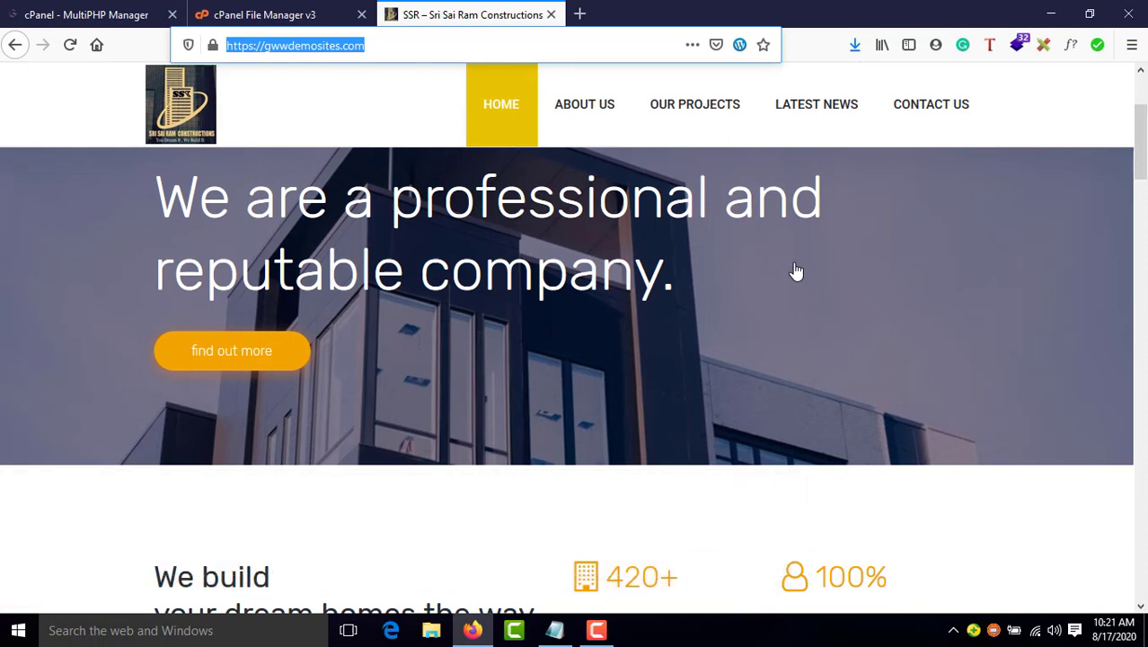
Switch back to the MultiPHP Manager tab, still listing the domain on PHP 7.3.
click(87, 14)
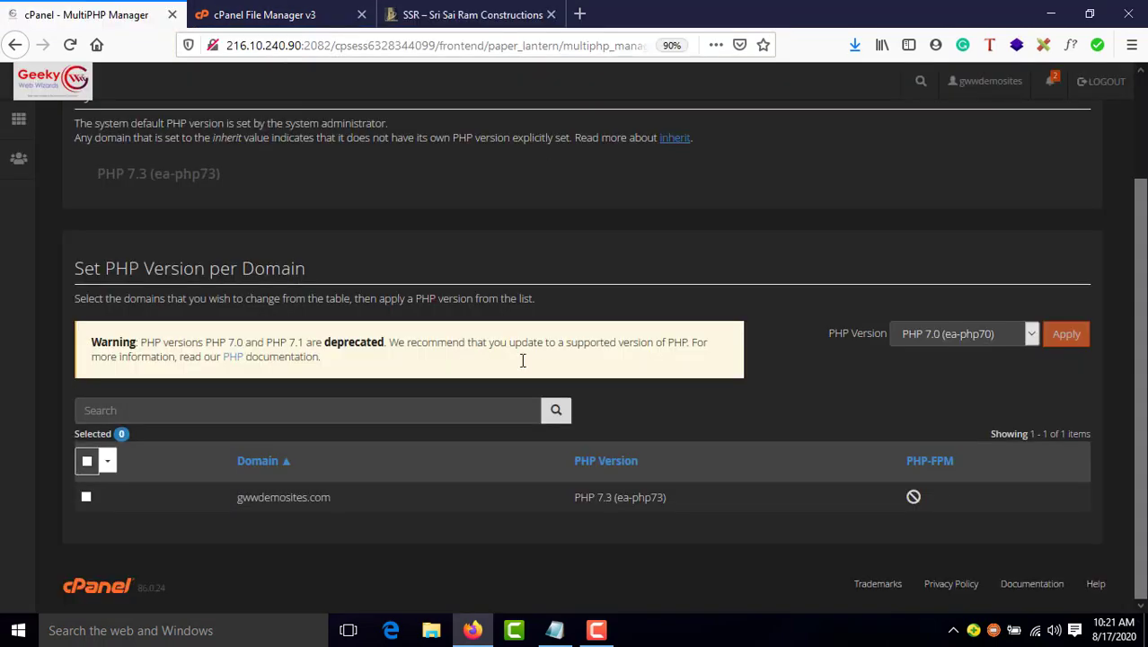
scroll(up, 3)
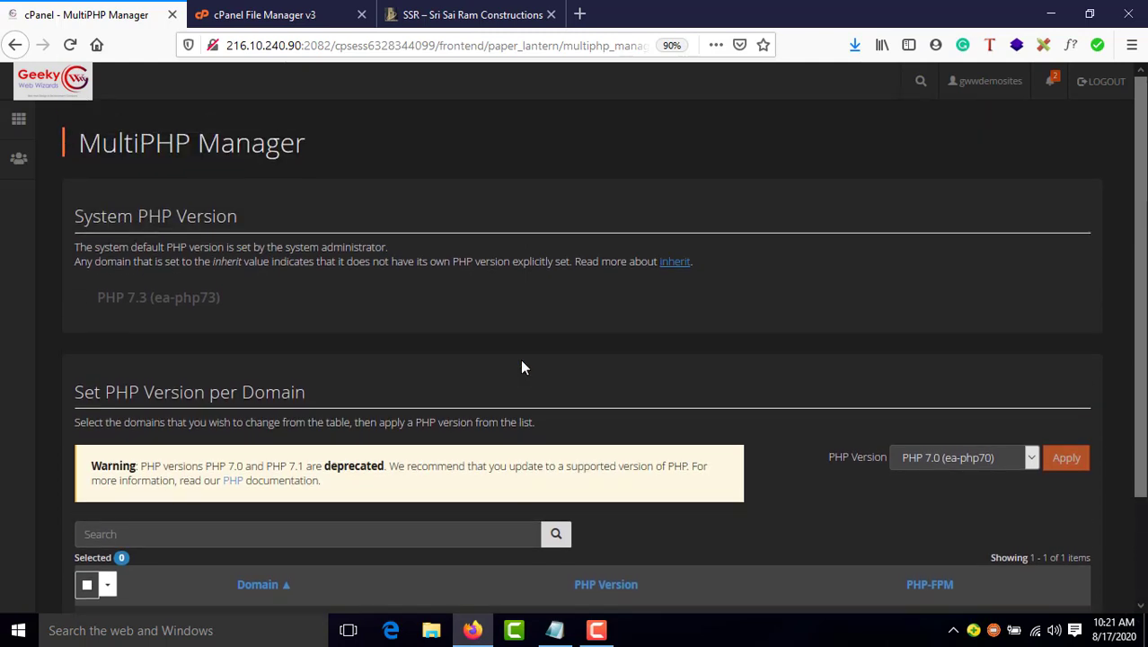